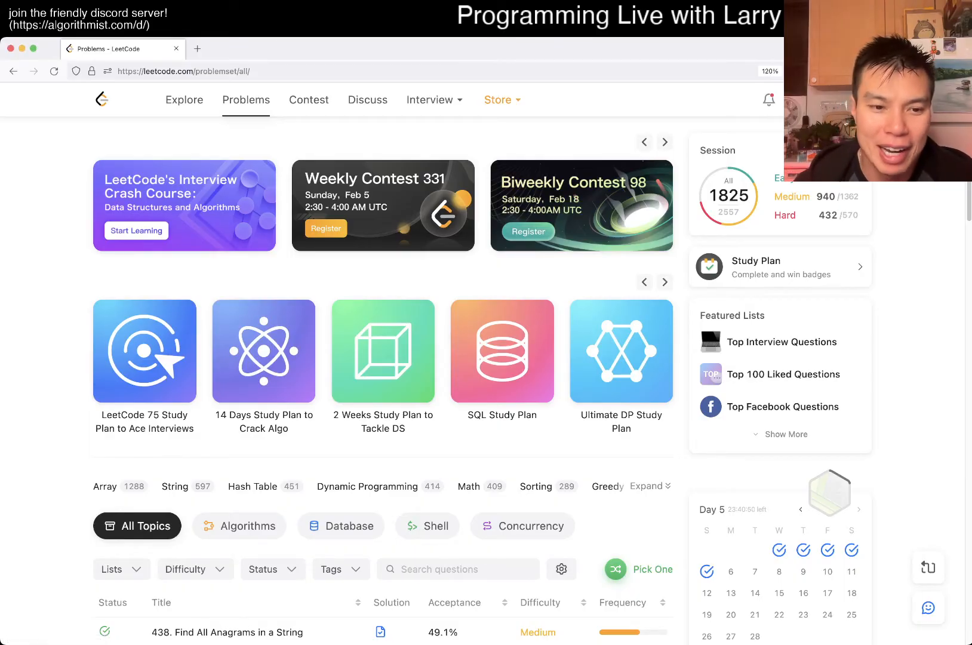
Show the Difficulty filter and open problem 2268, Minimum Number of Keypresses.
click(194, 448)
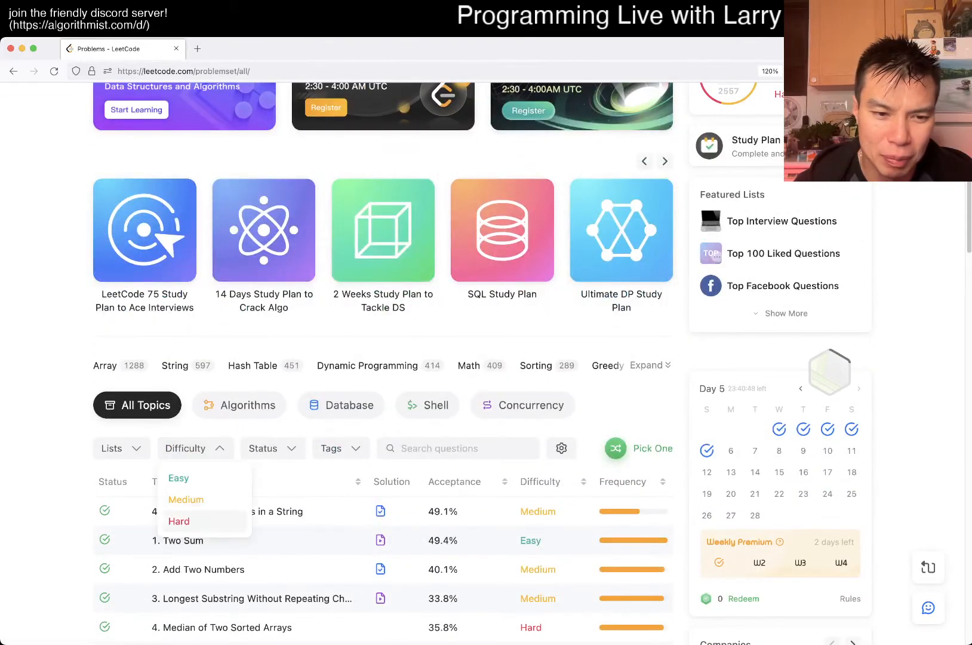
click(185, 500)
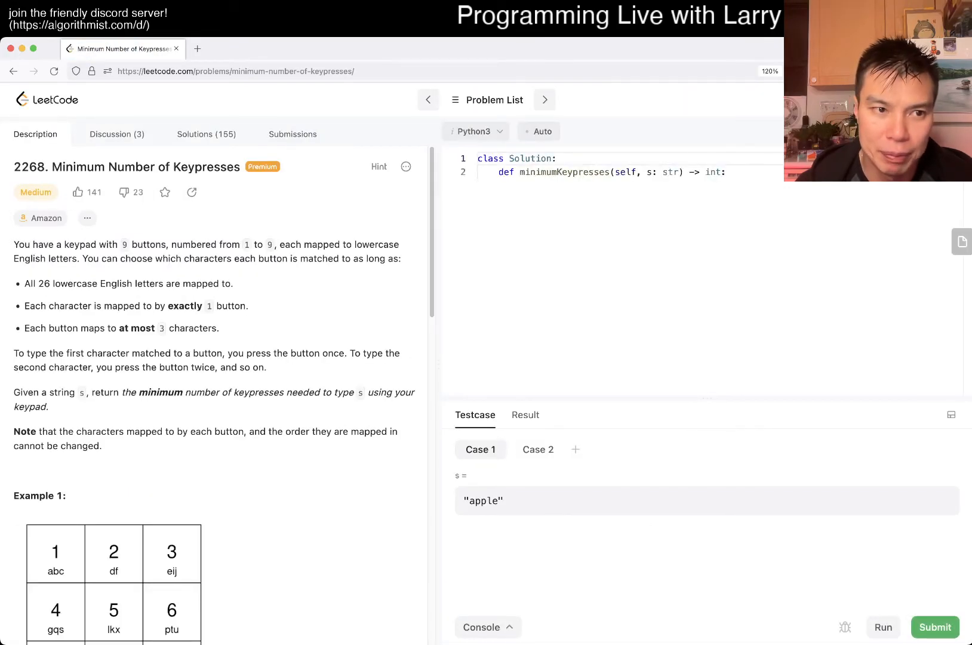
double_click(78, 167)
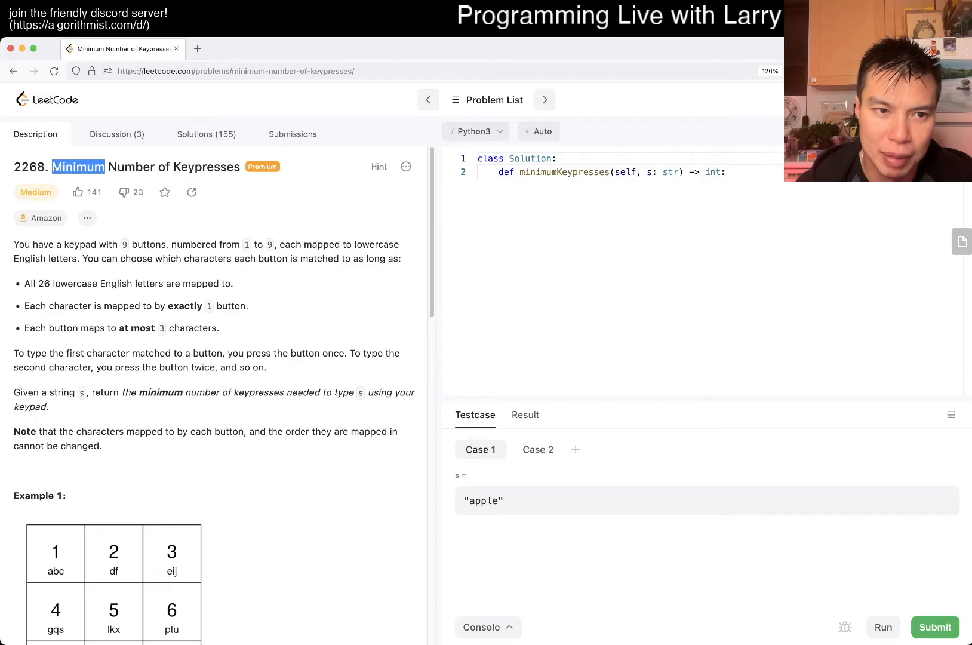
triple_click(124, 166)
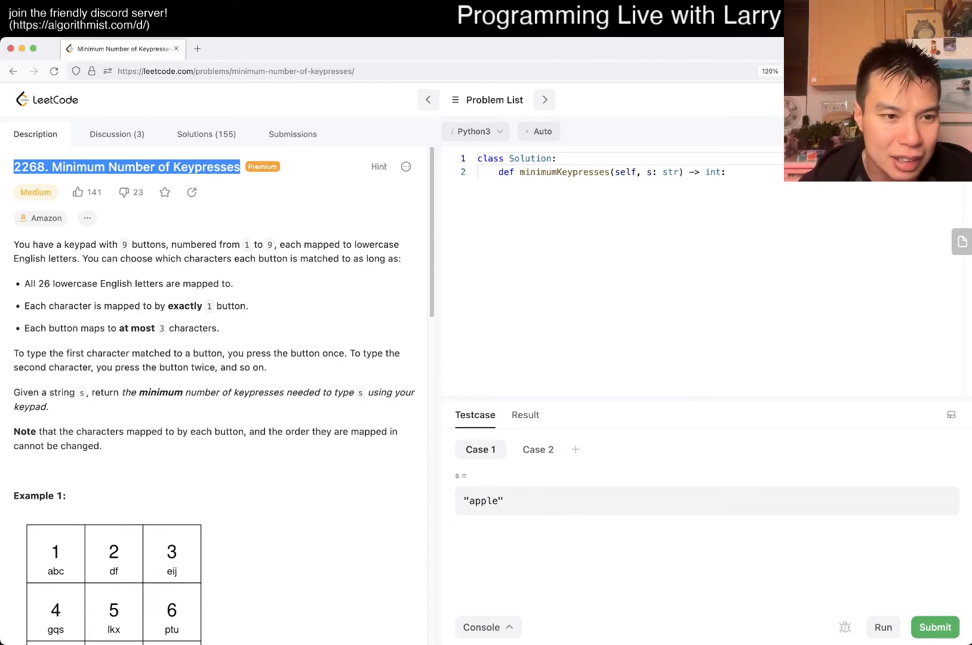
scroll(down, 3)
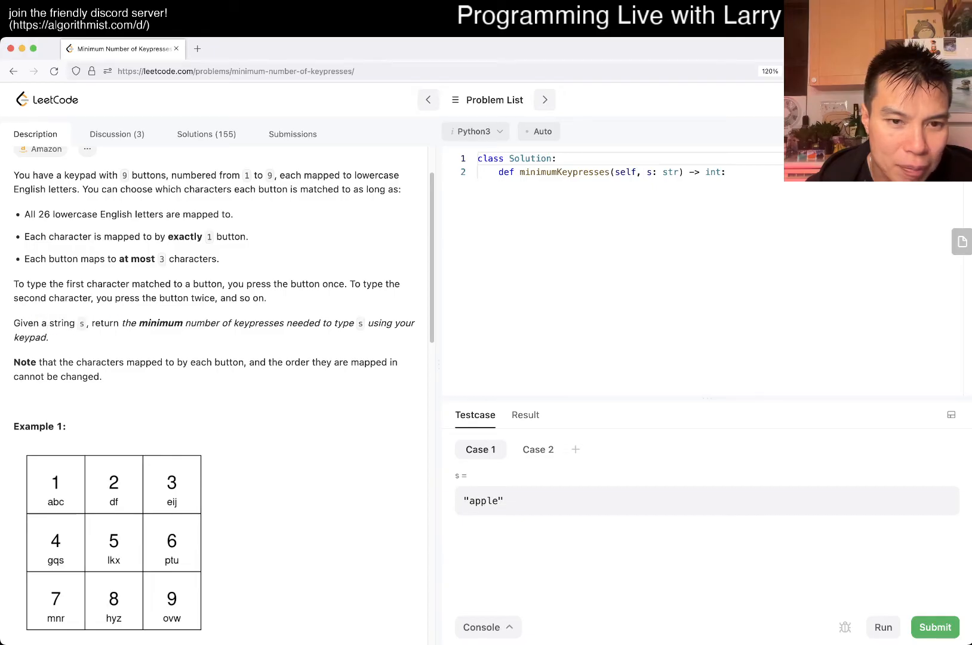
scroll(down, 3)
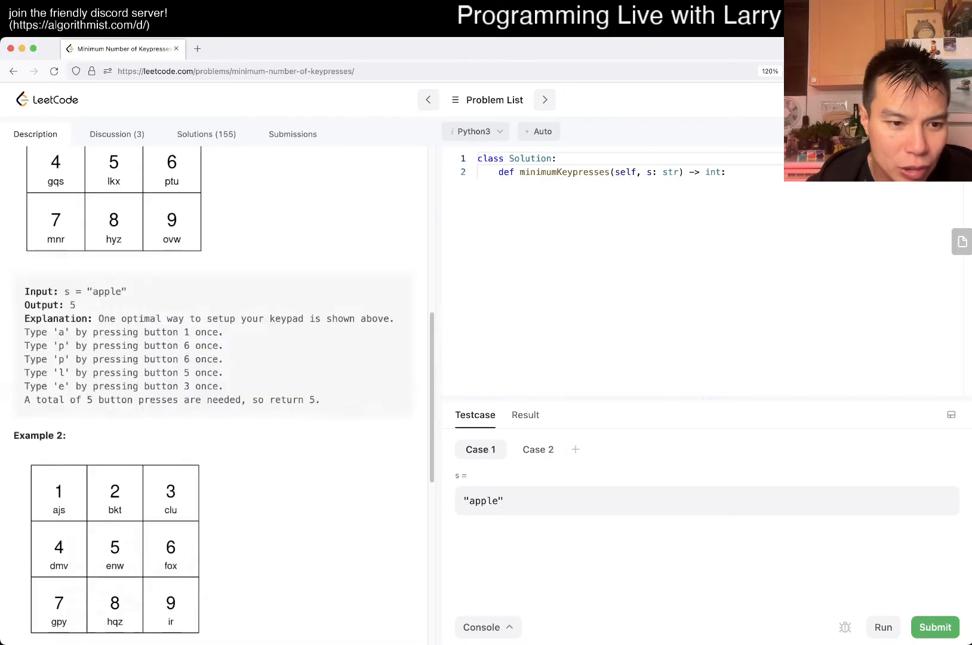
scroll(up, 3)
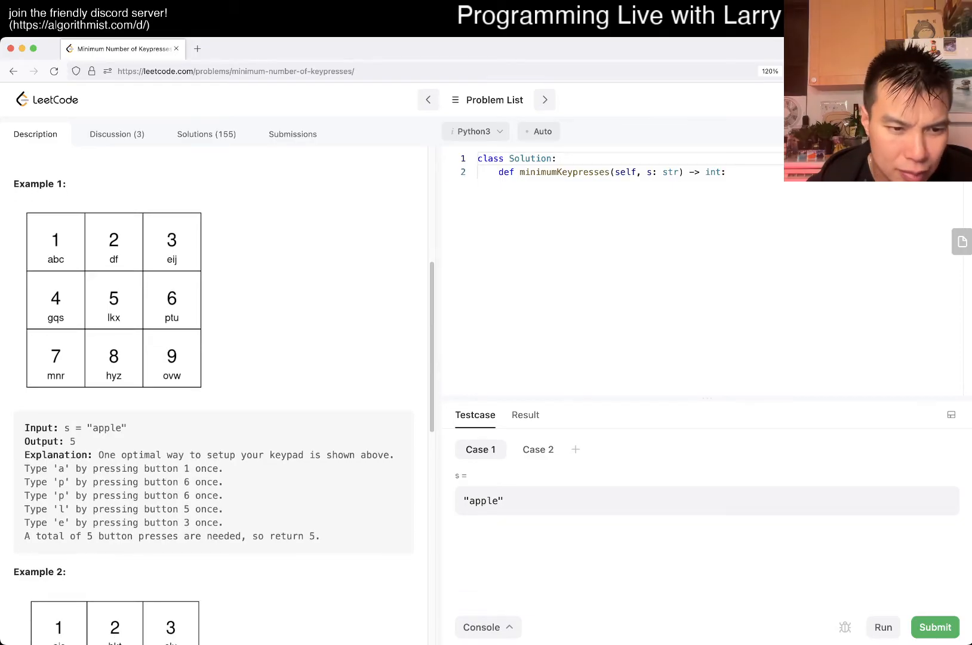
scroll(down, 3)
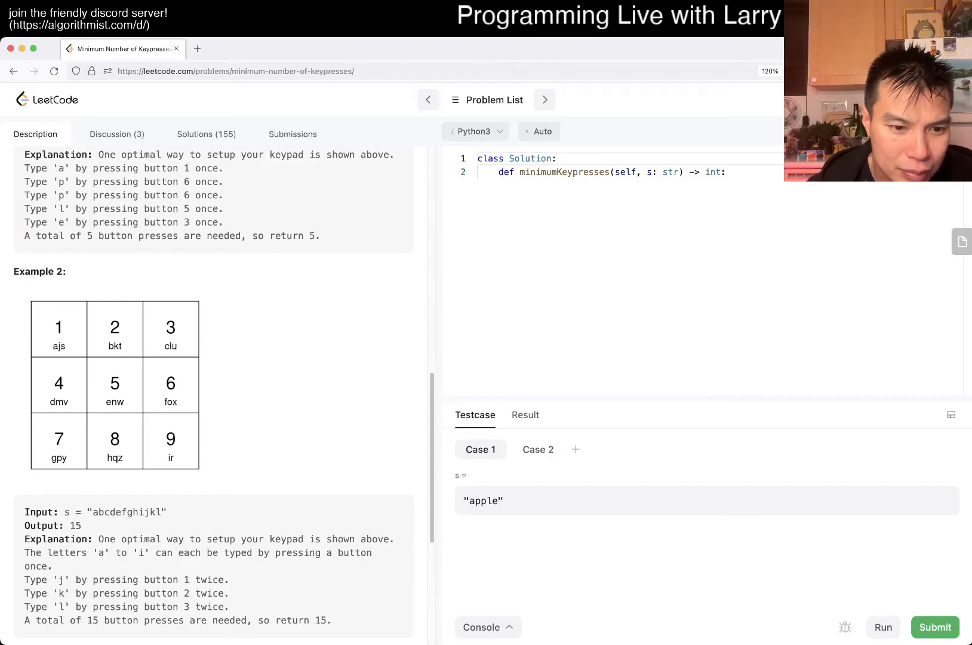
scroll(down, 3)
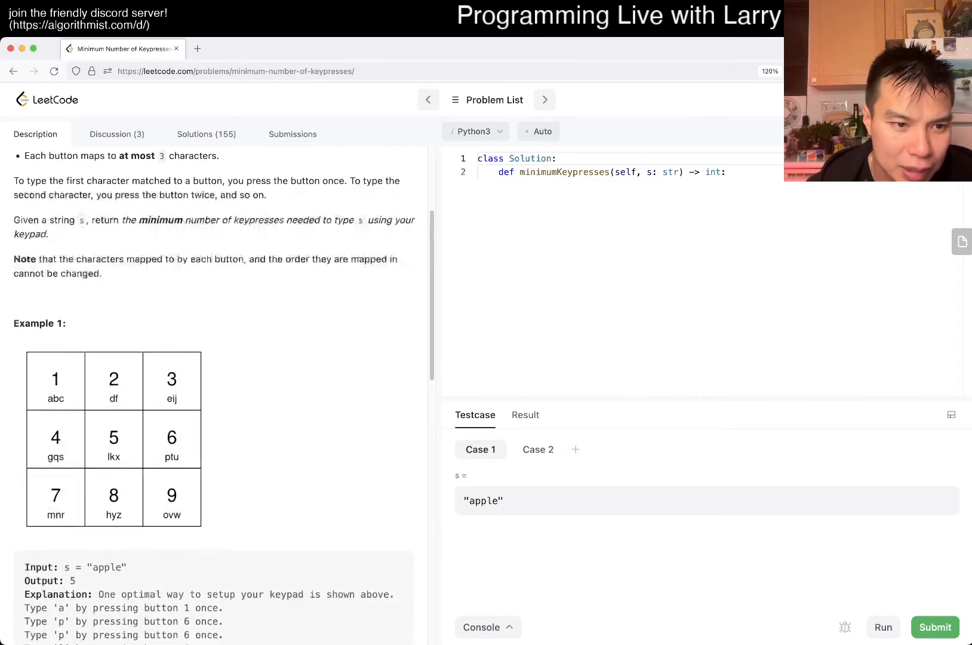
scroll(down, 3)
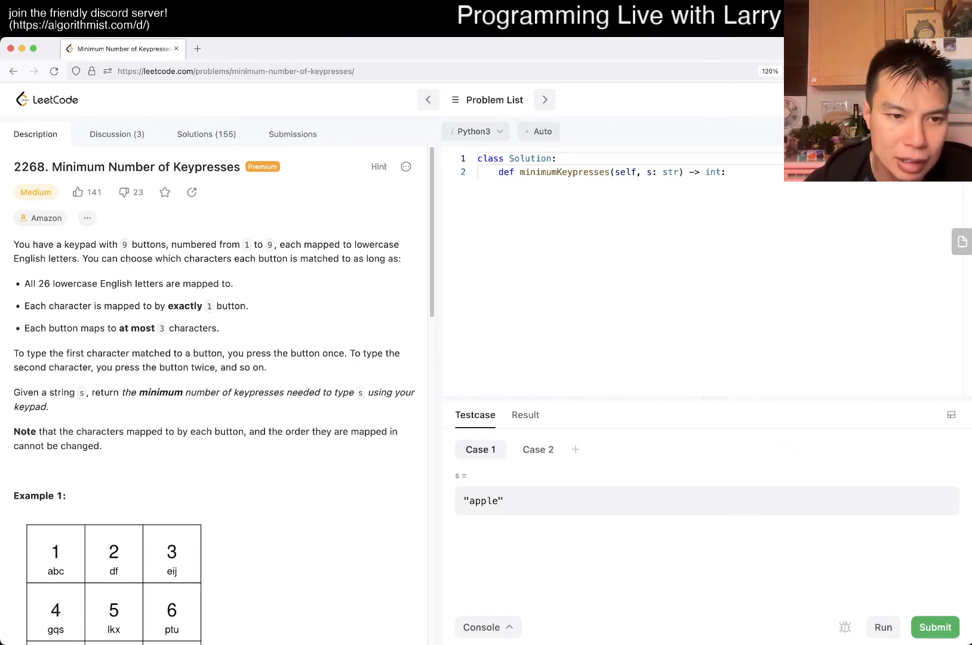
scroll(down, 3)
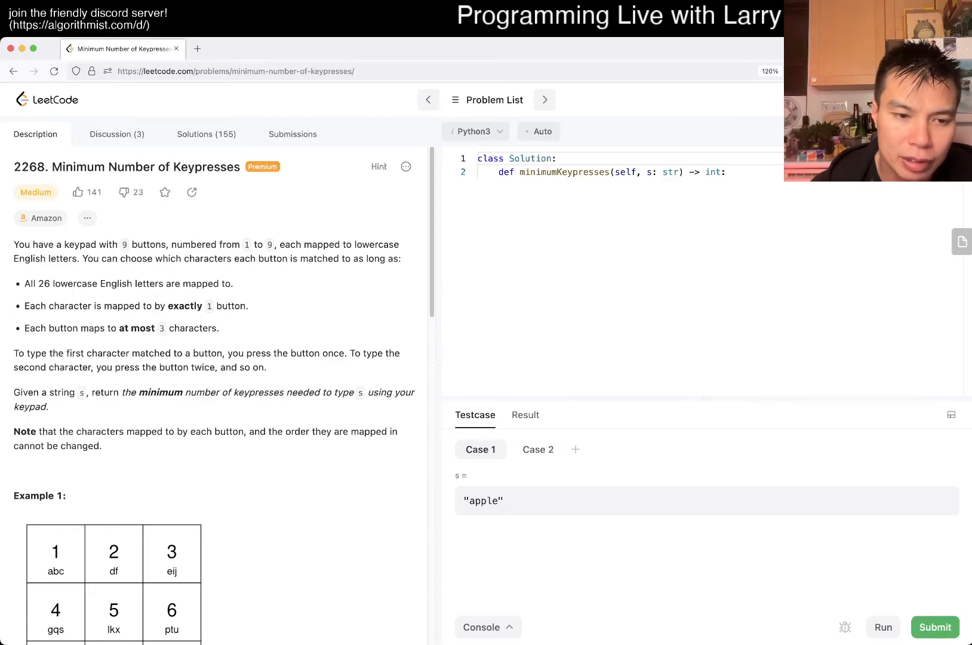
scroll(down, 3)
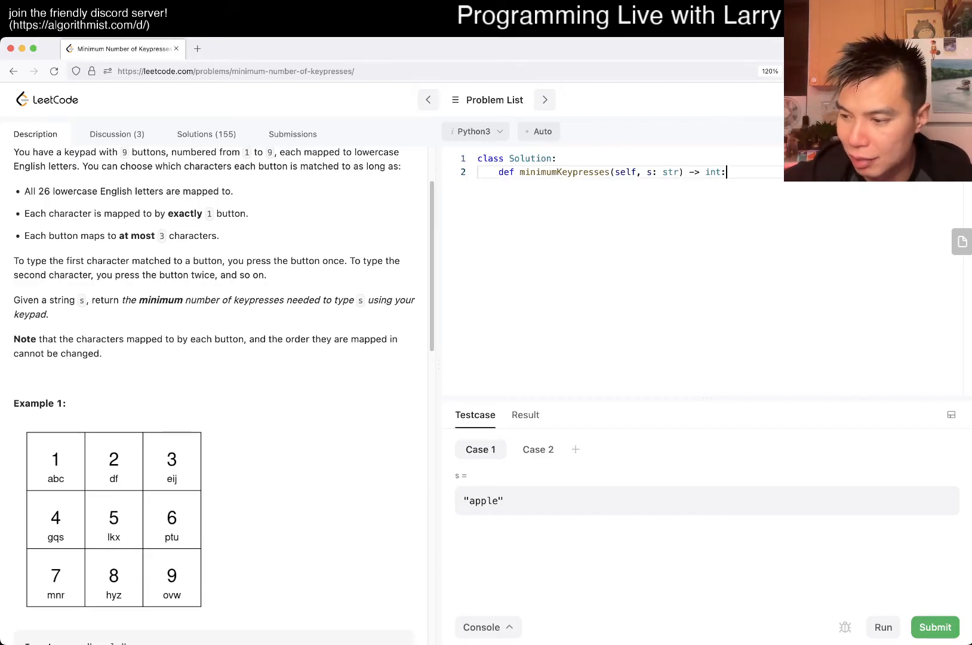
Count each character's frequency with freq = collections.Counter(s).
key(Enter)
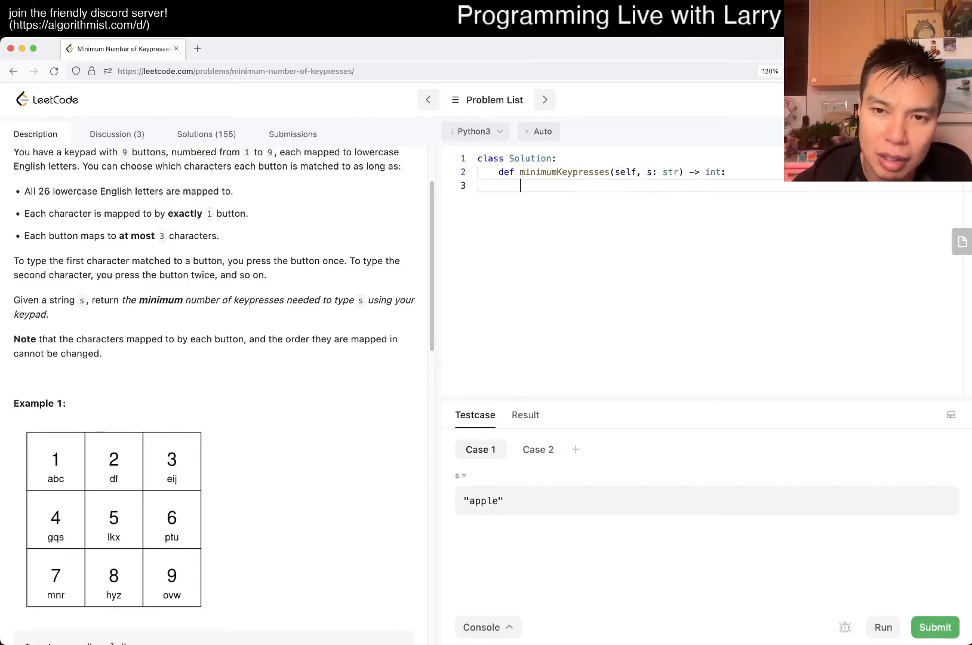
text(scount =)
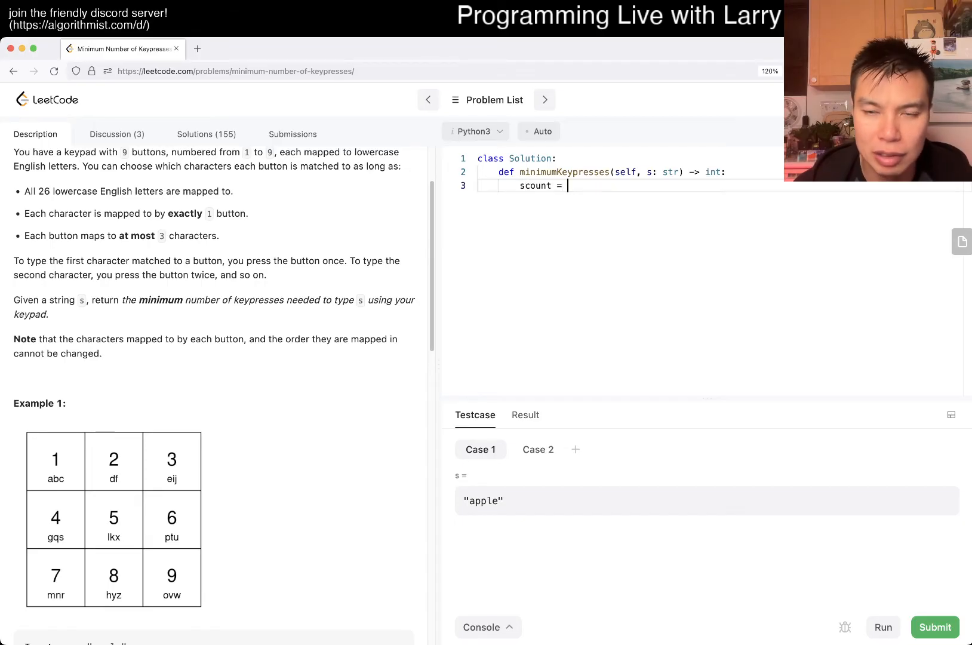
text(freq = c)
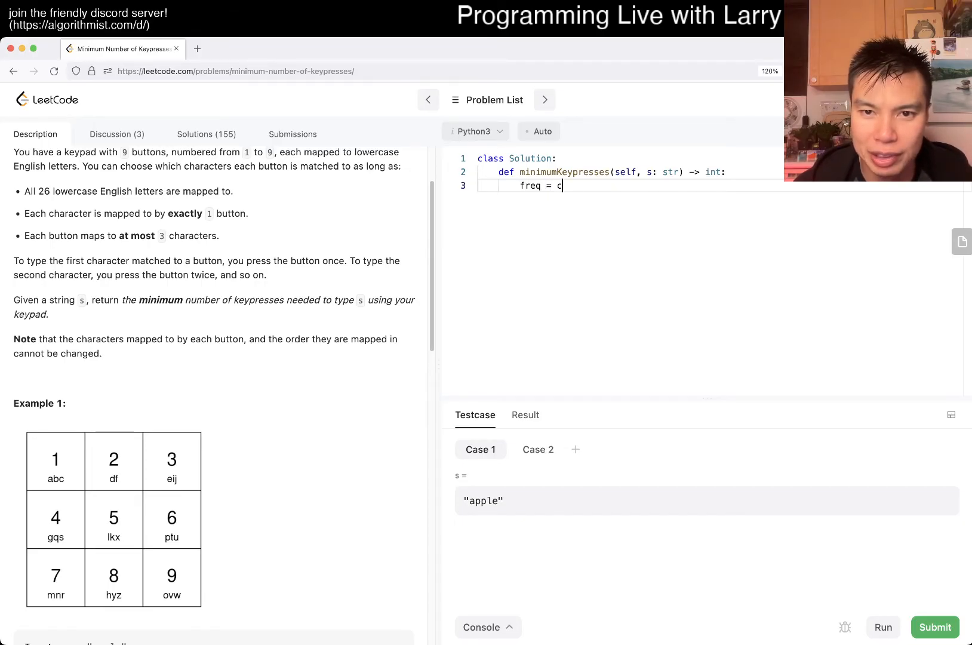
text(ollections.Cou)
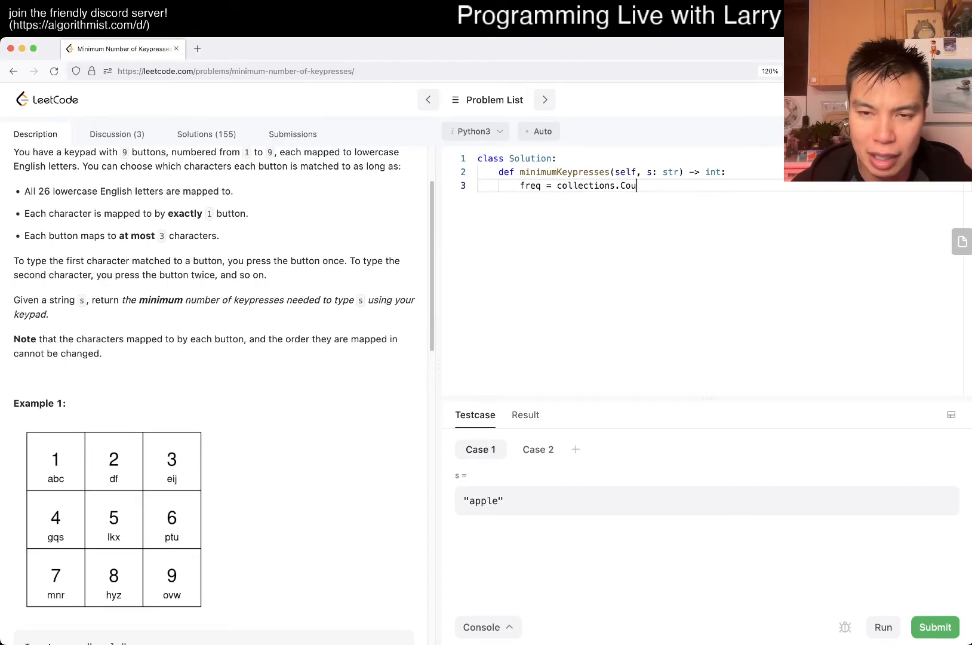
text(nter(s))
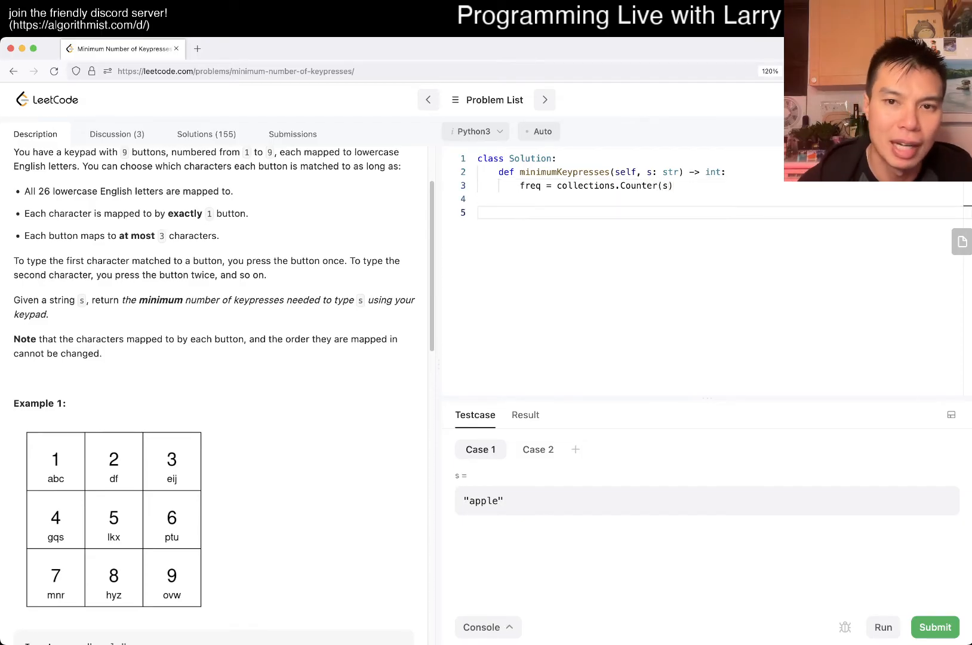
Sort freq's letters by frequency in descending order with a lambda key and reversed=True.
text(sorte)
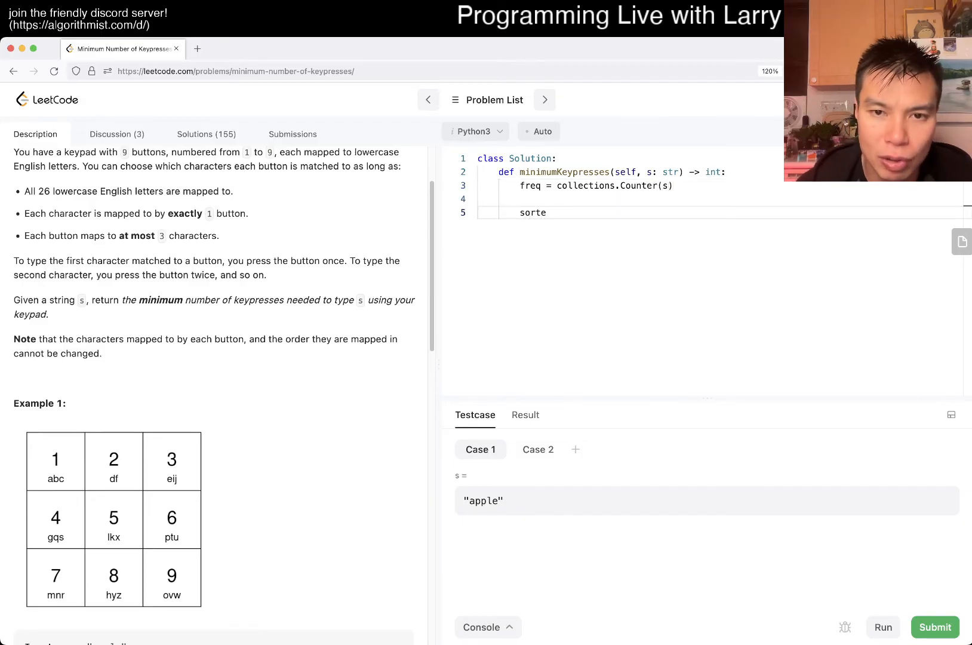
text(d())
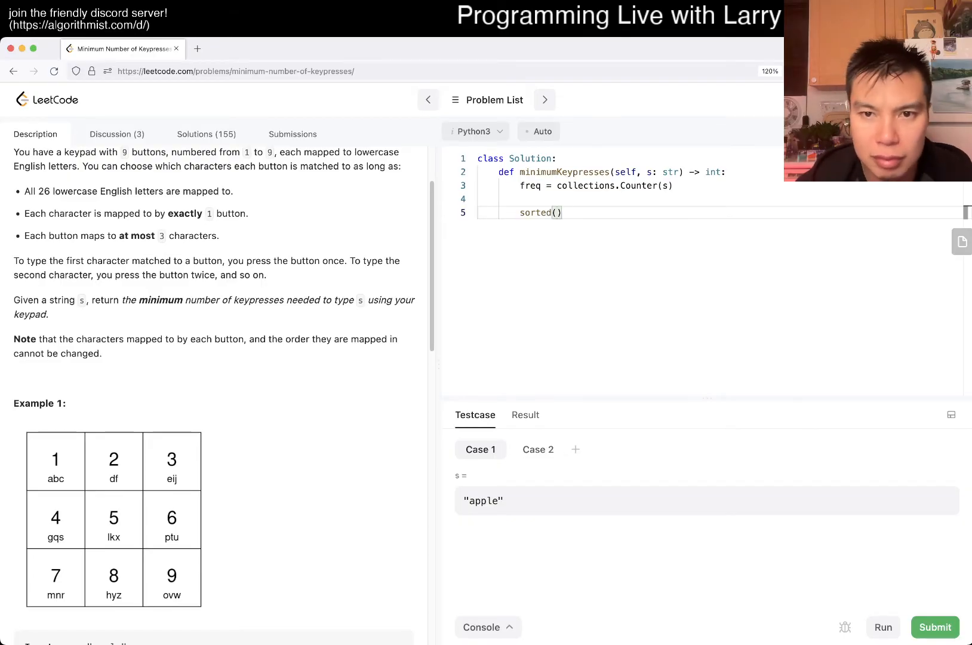
text(freq.keys()
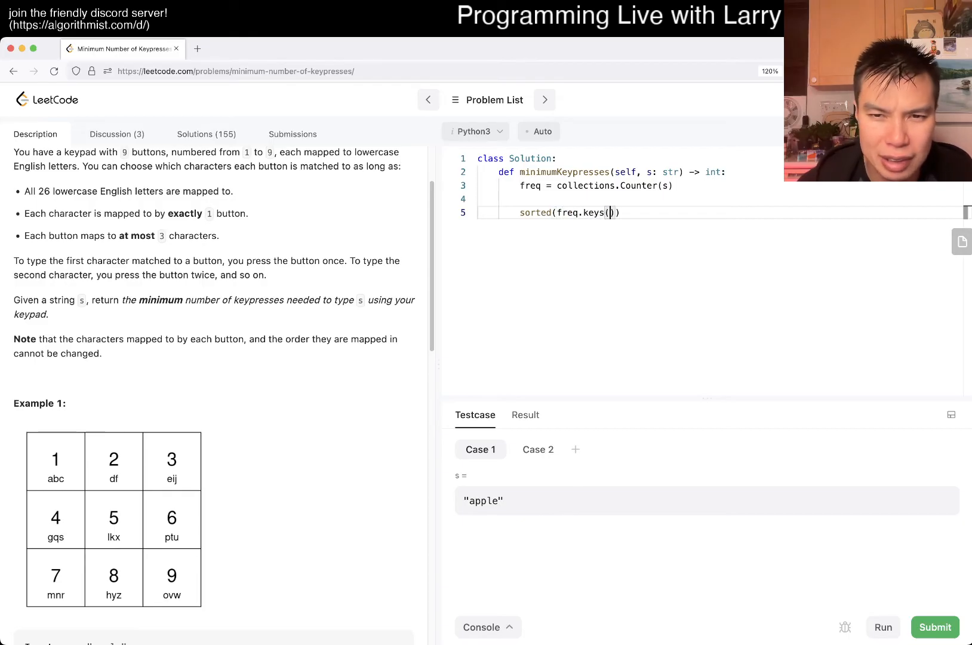
text(, lambda)
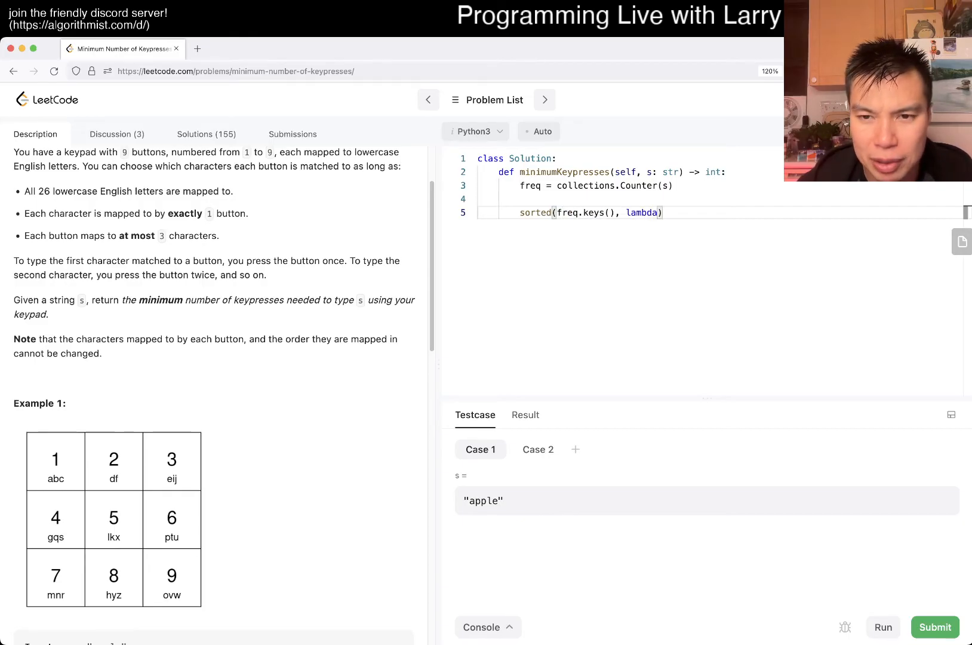
text(x)
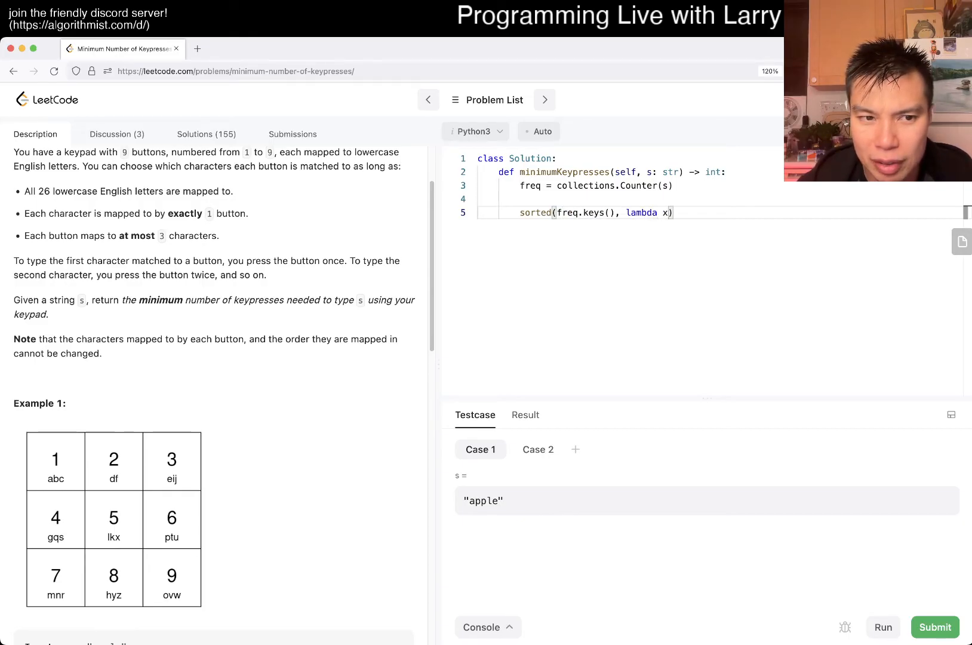
text(:)
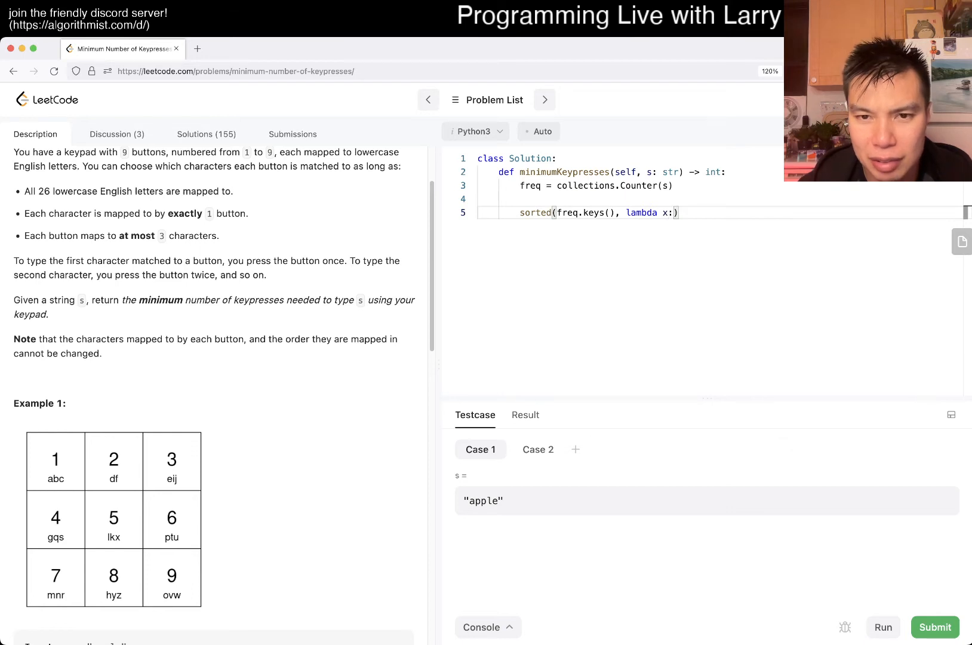
text(freq[x])
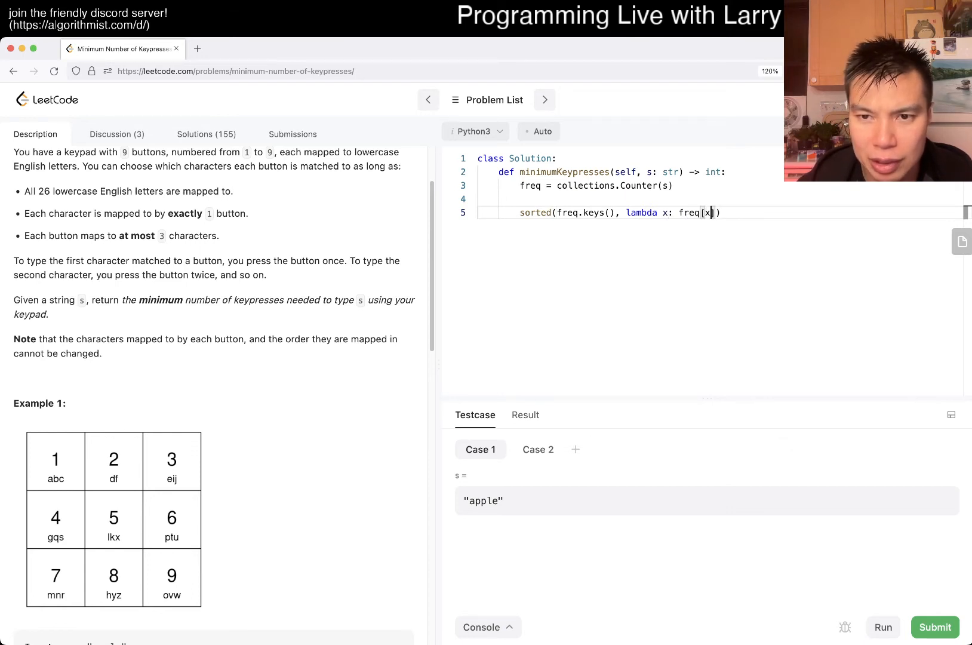
text(-)
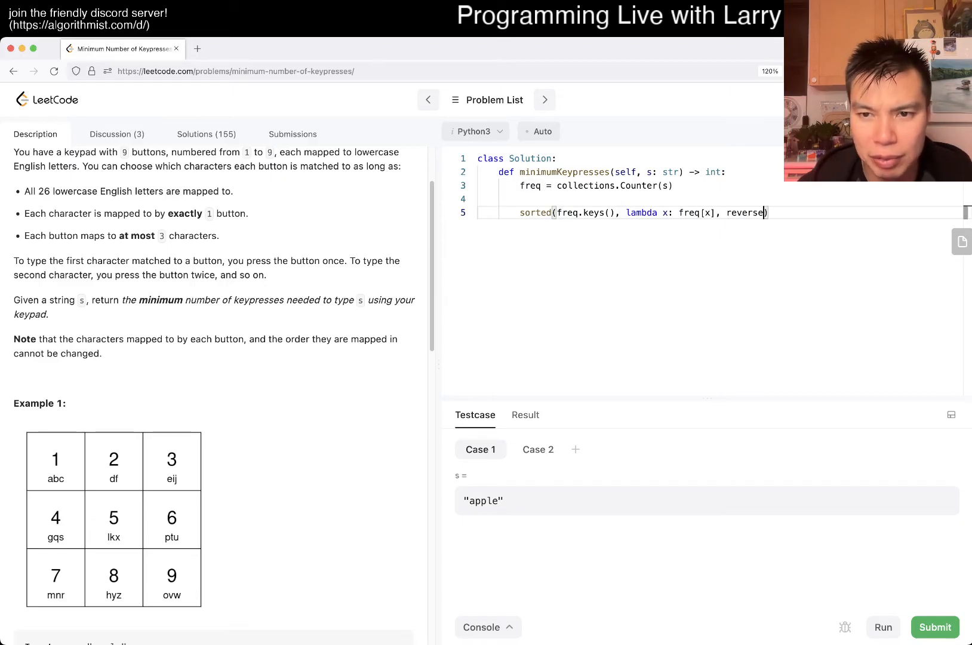
text(d=True)
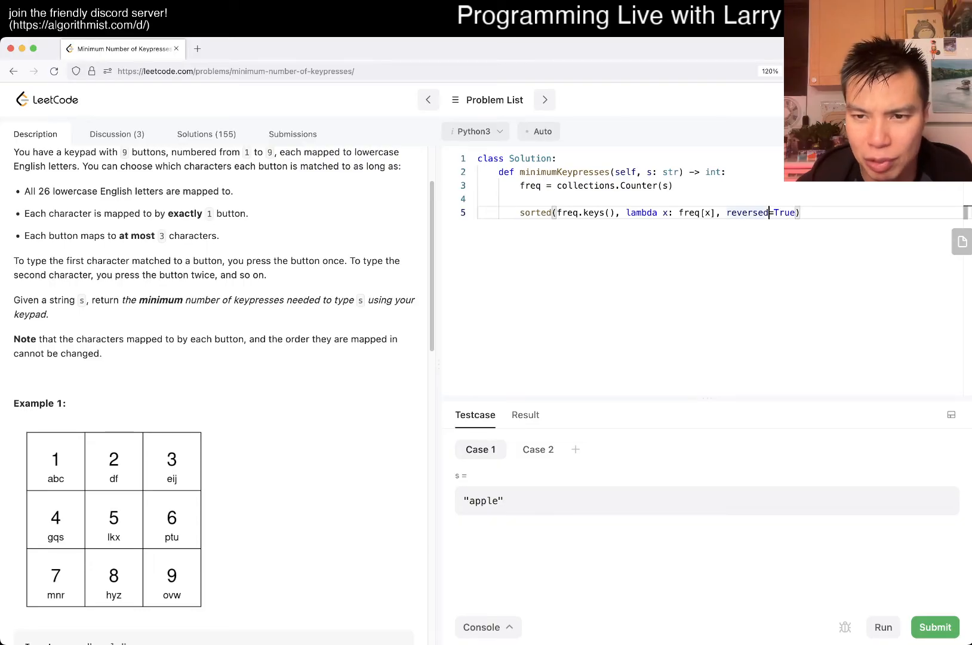
key(Backspace)
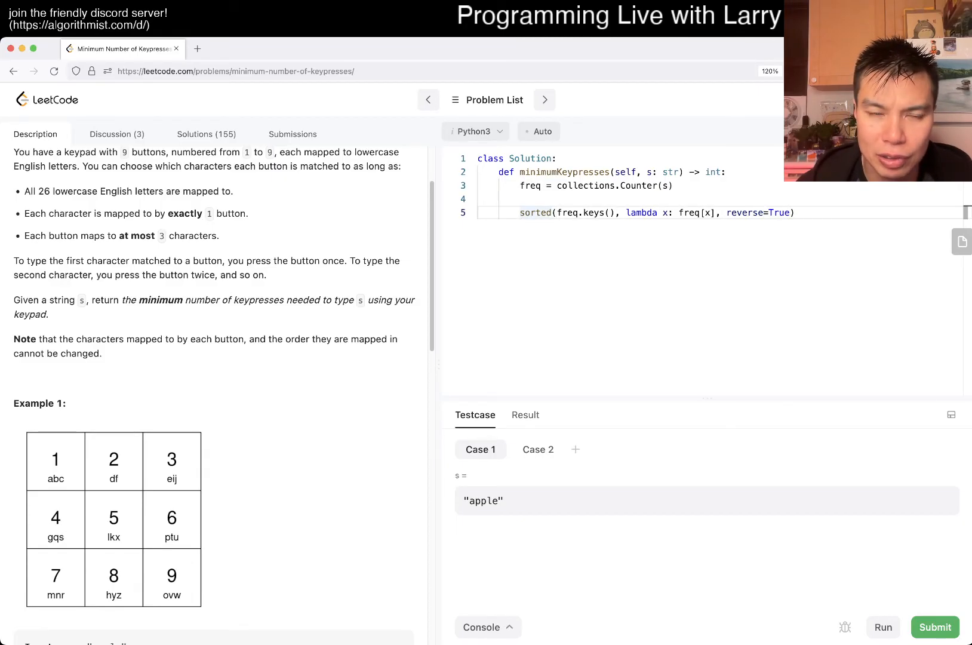
Store the sorted letters as alpha, print them in a test run, then select the print line.
text(alpha =)
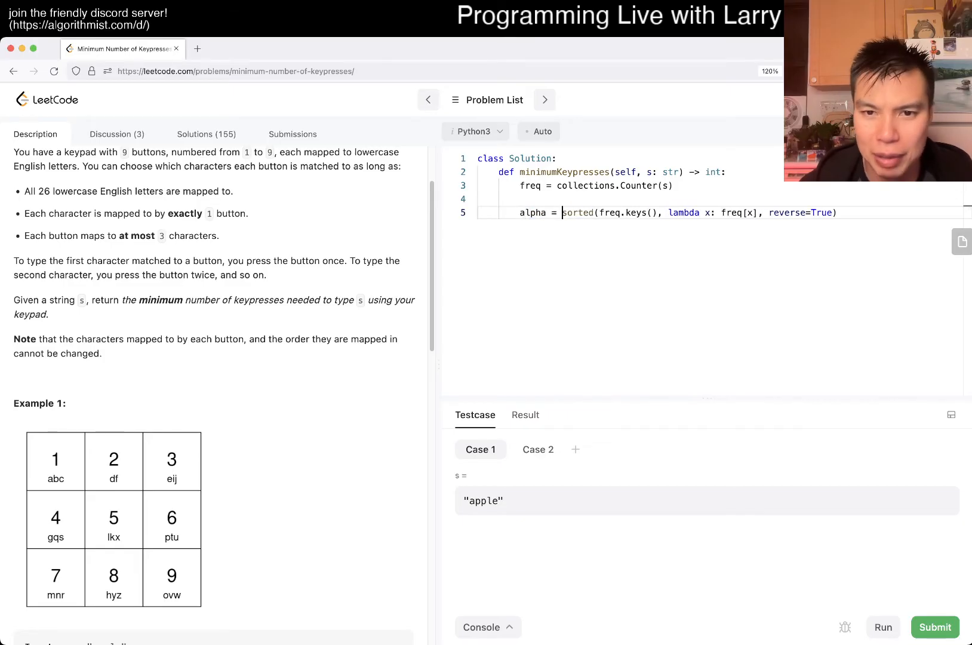
text(print(alpha))
text(return 5)
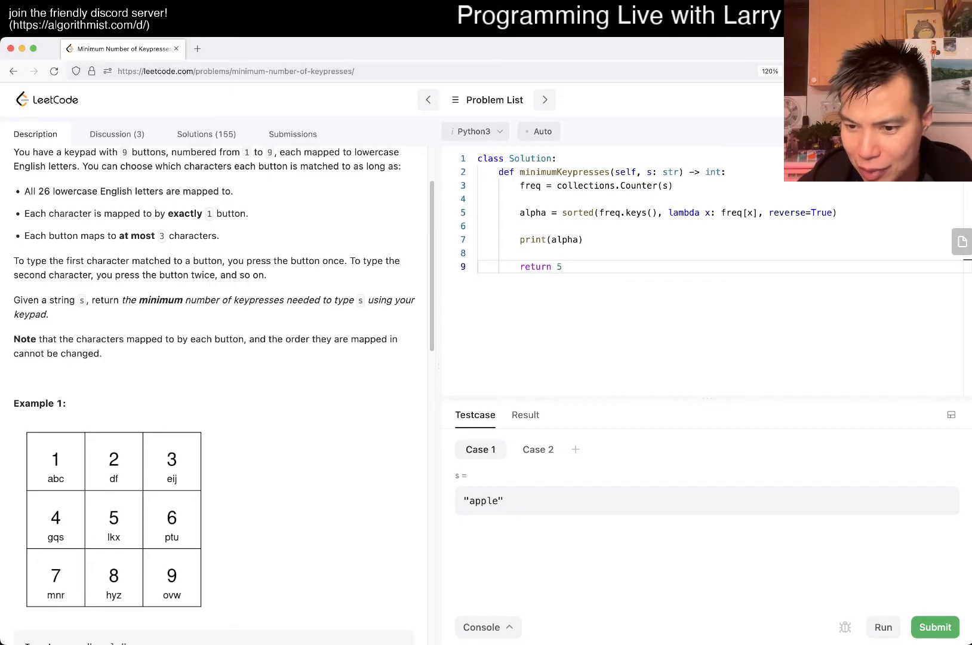
click(881, 627)
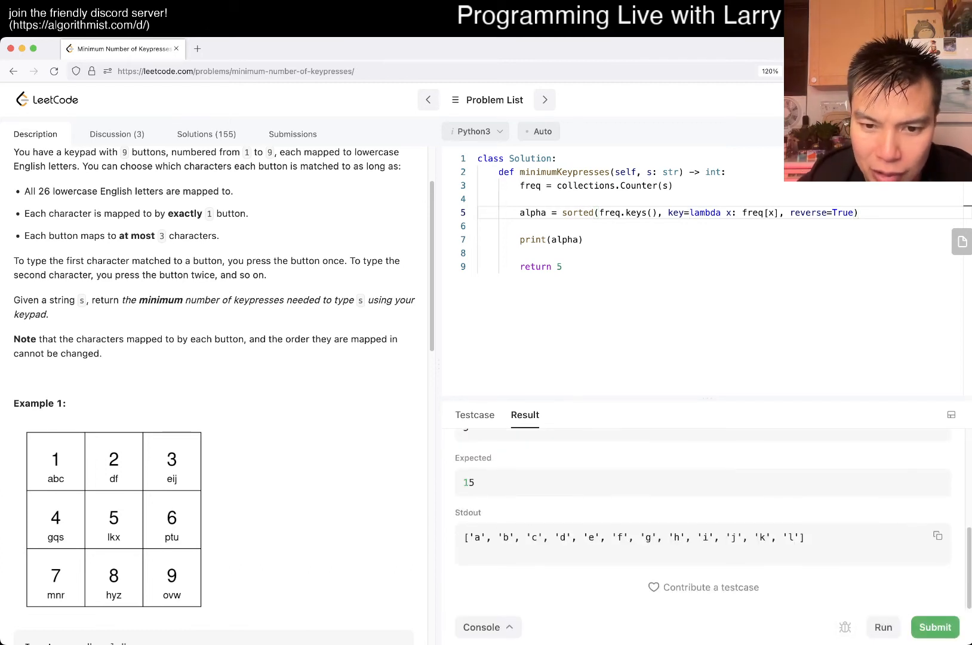
triple_click(632, 537)
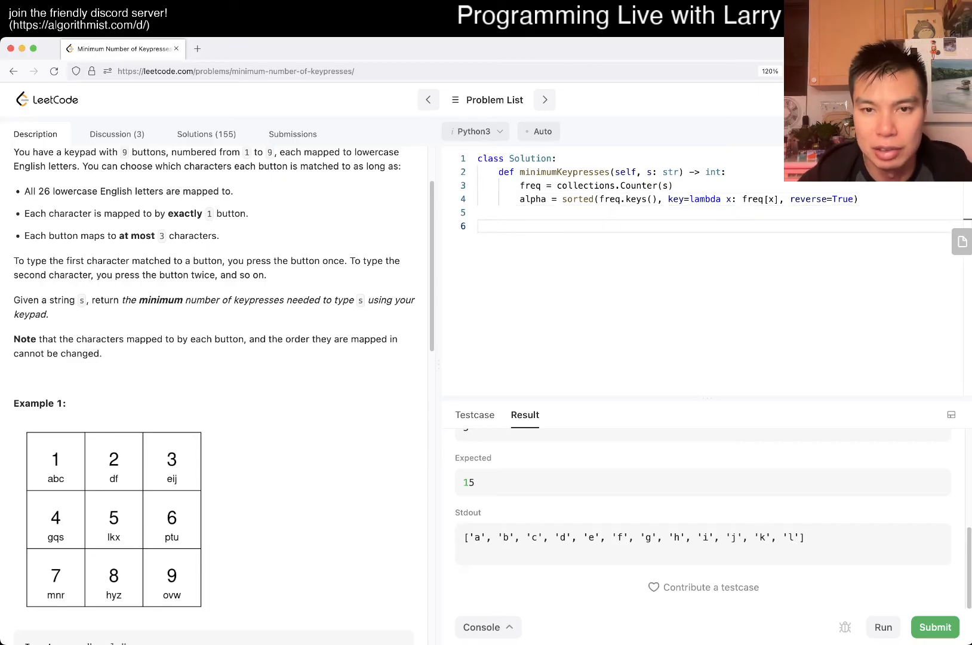
Start a loop over alpha with counters current = 1, used = 0 and ans = 0.
text(for x i)
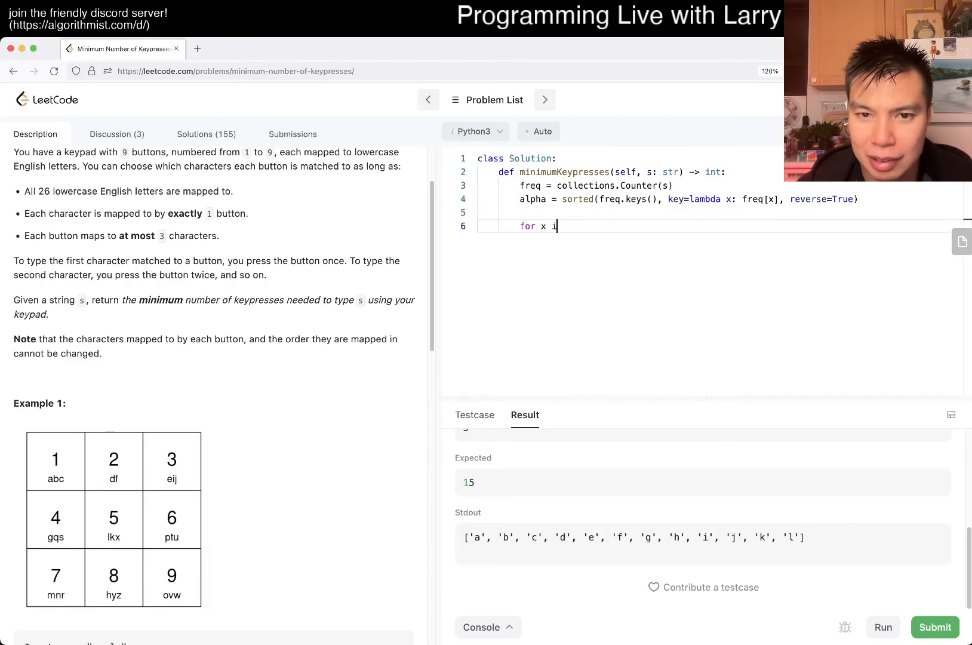
text(n alpha:)
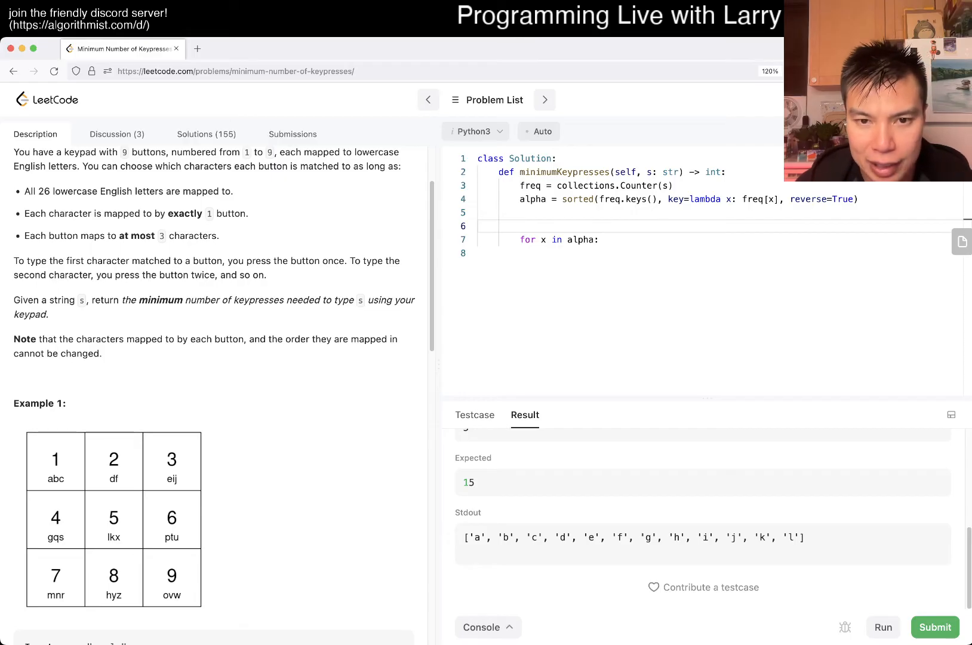
text(c)
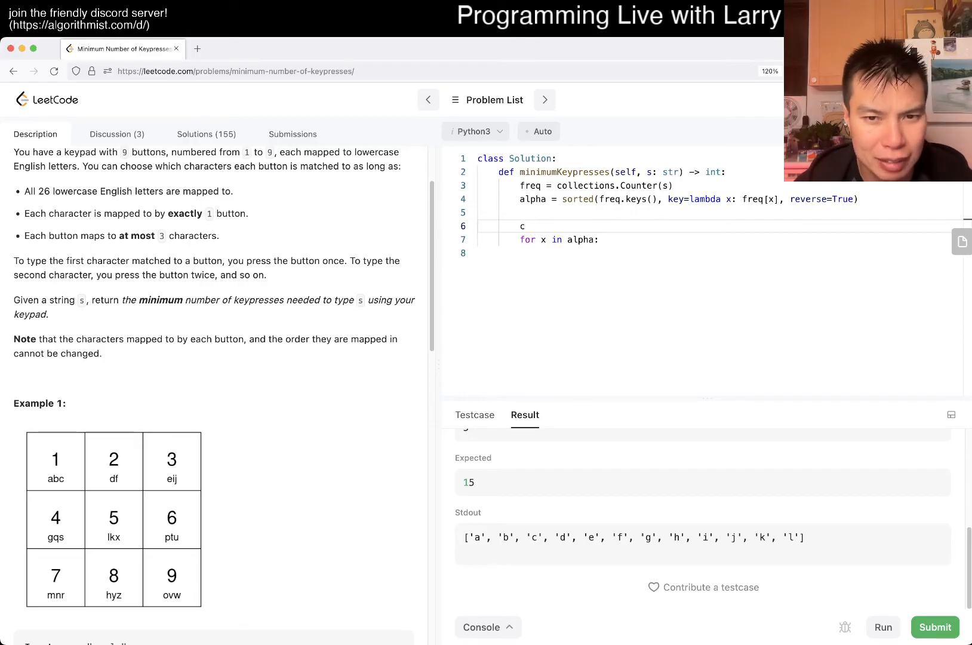
text(urrent = 1)
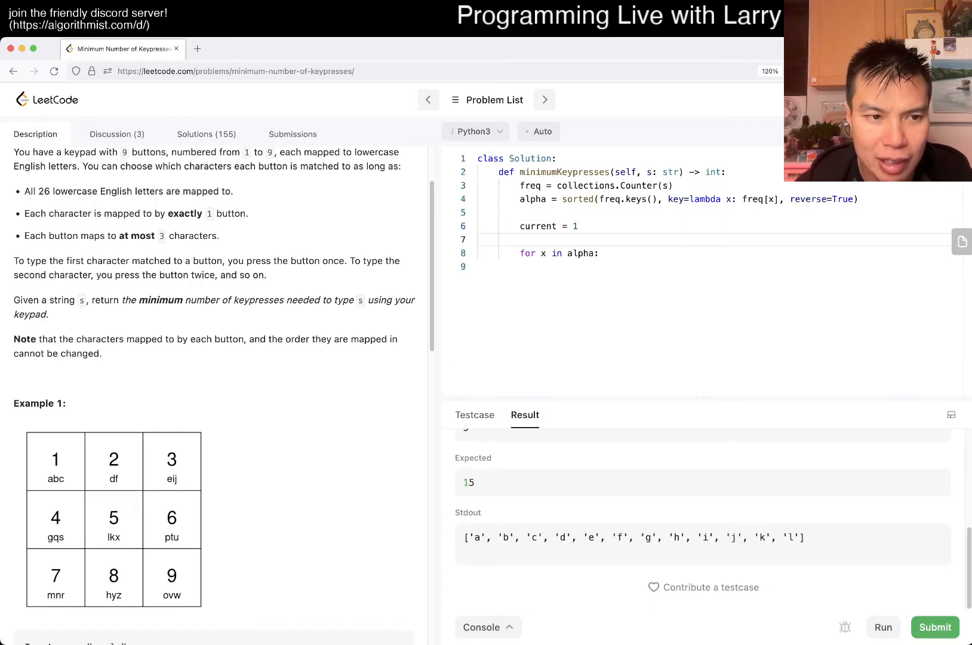
text(used = 0)
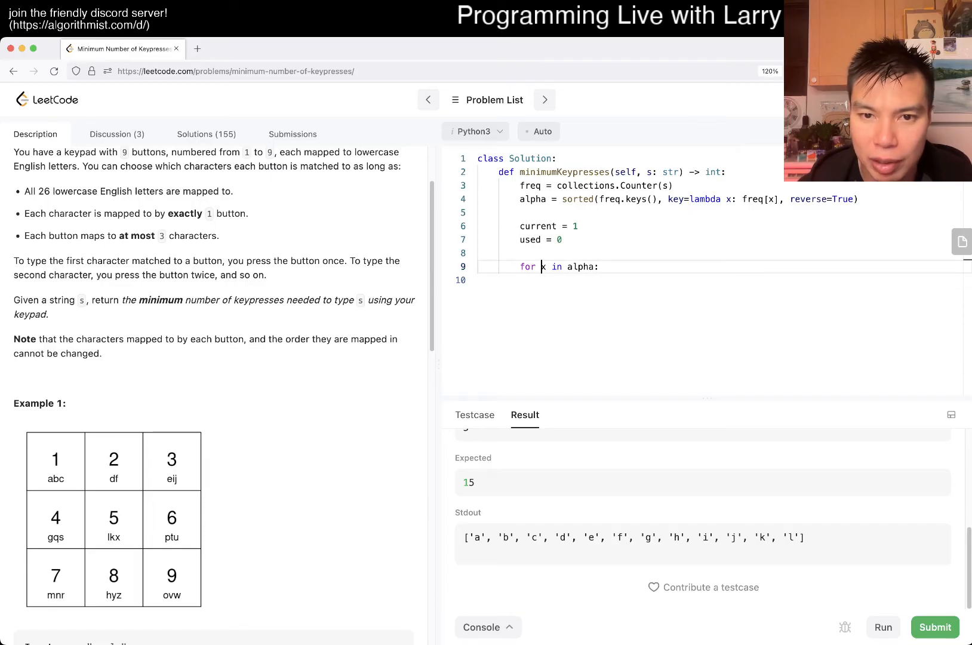
key(Enter)
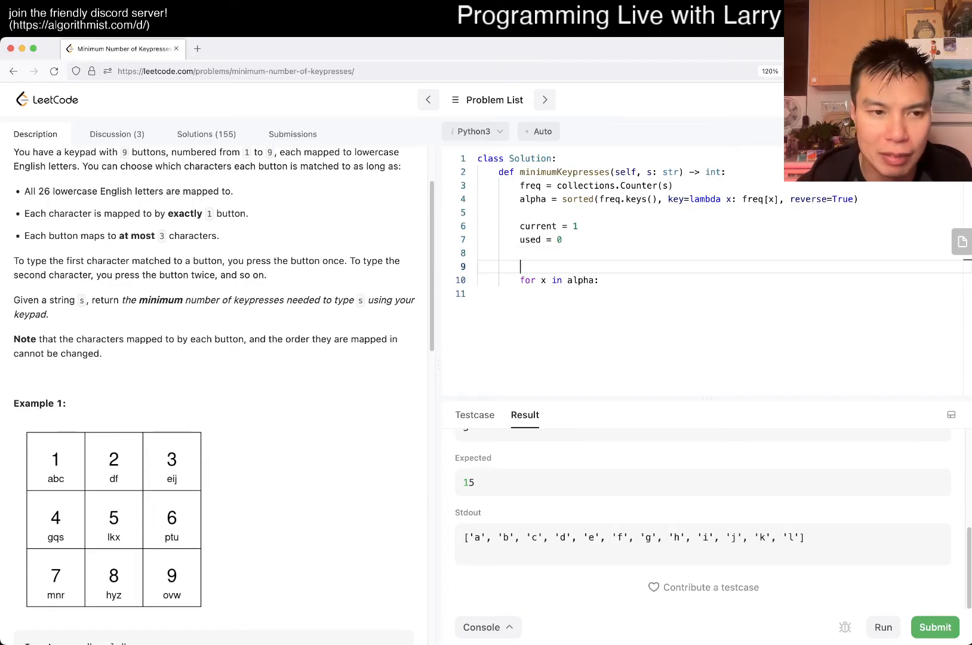
text(ans = 0)
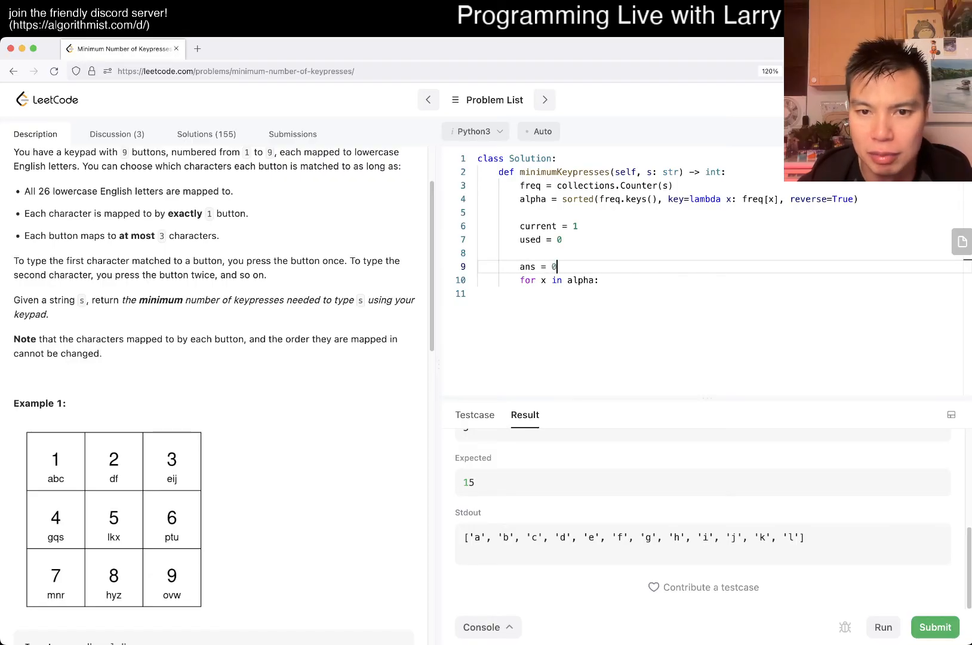
Add freq[x] times current to total, and increment current after every nine letters.
text(total)
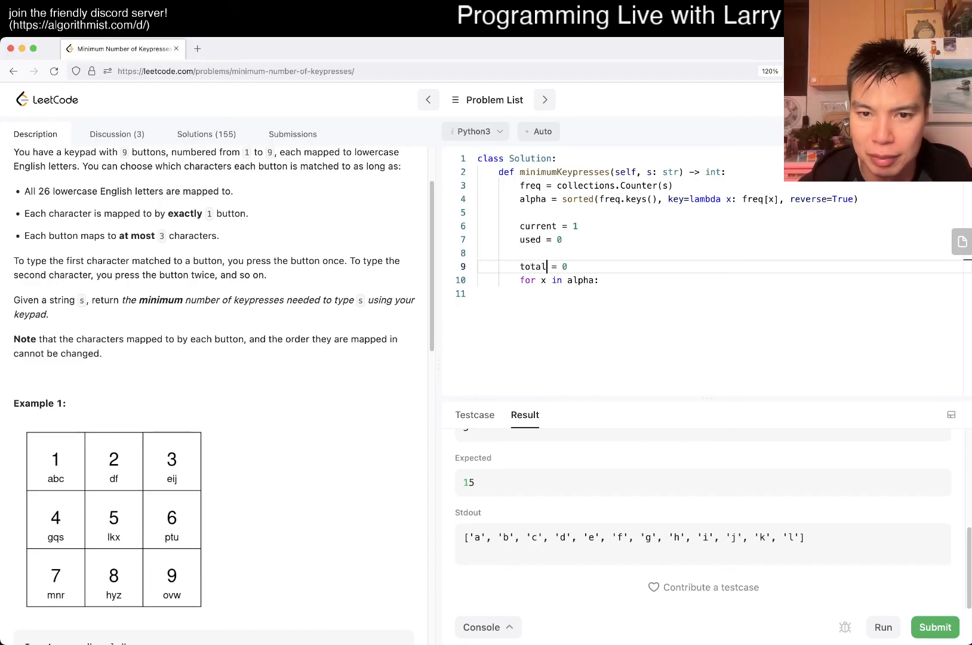
text(alph)
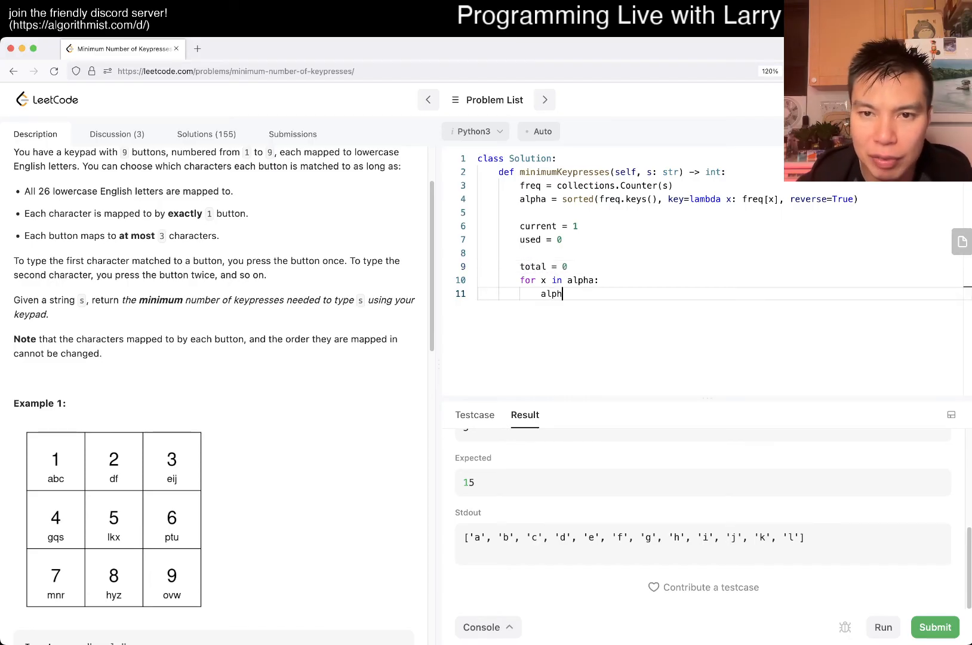
key(backspace)
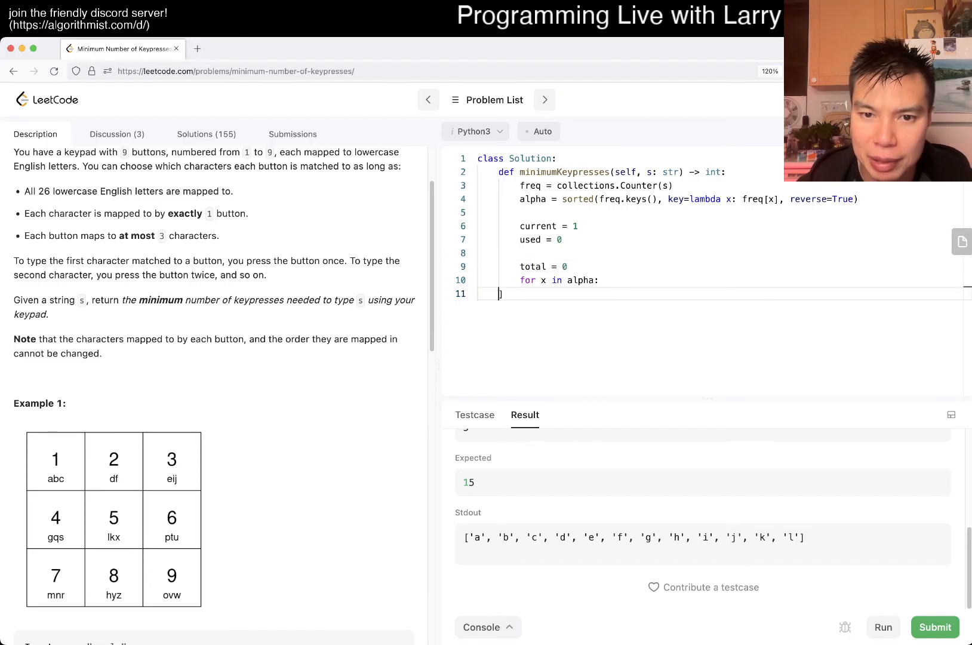
text(freq[x] *)
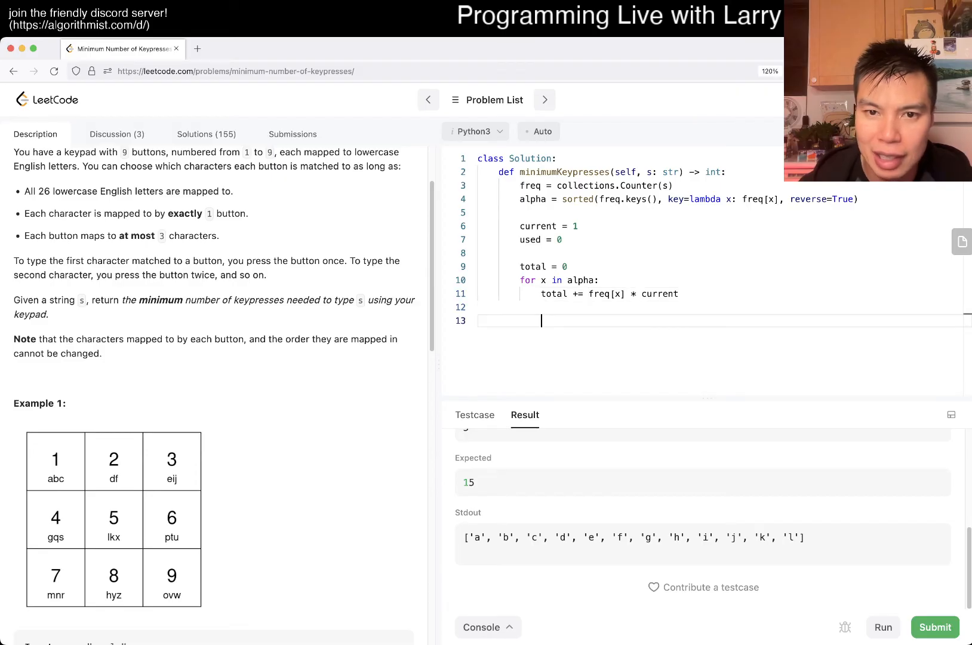
text(current += 1)
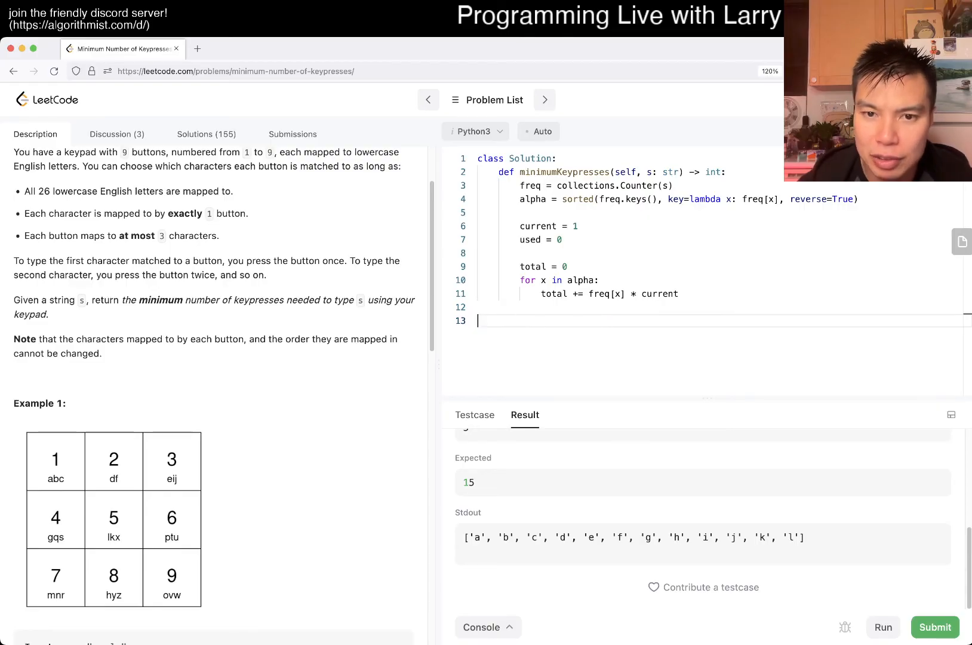
text(used += 1)
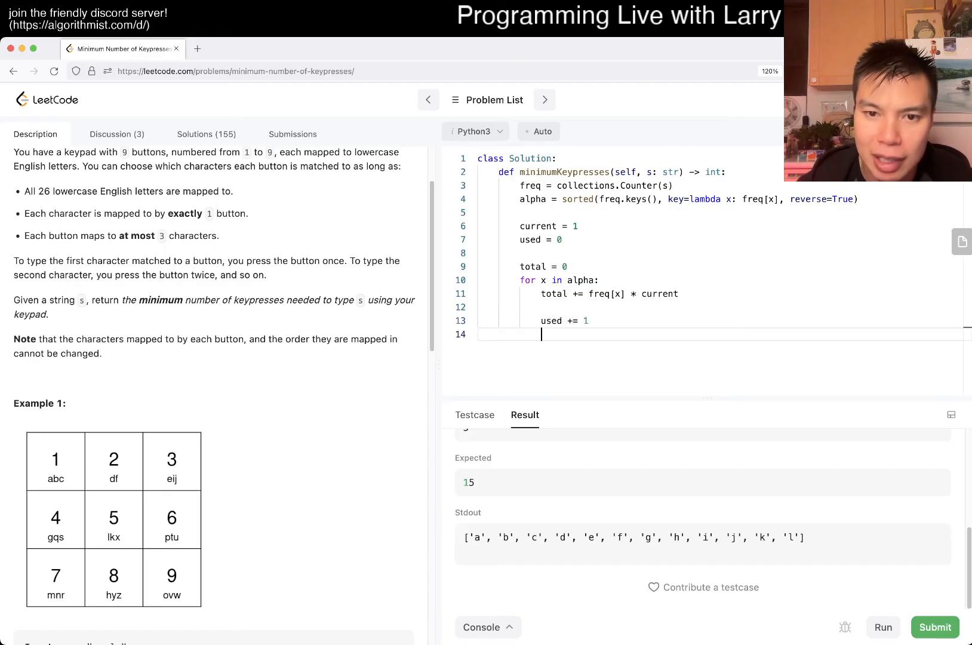
text(if used)
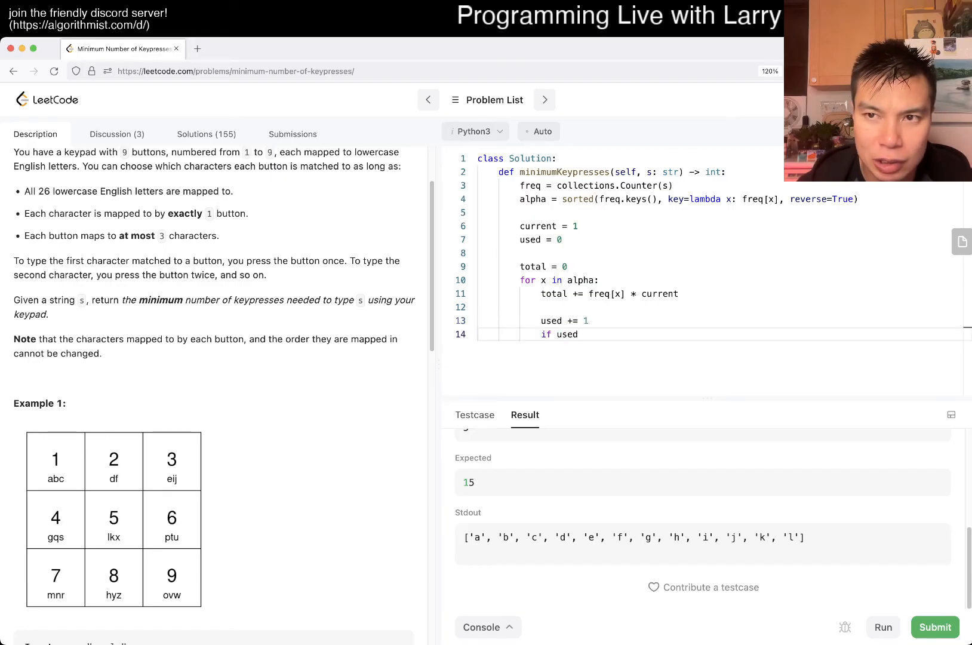
text(>= 9:)
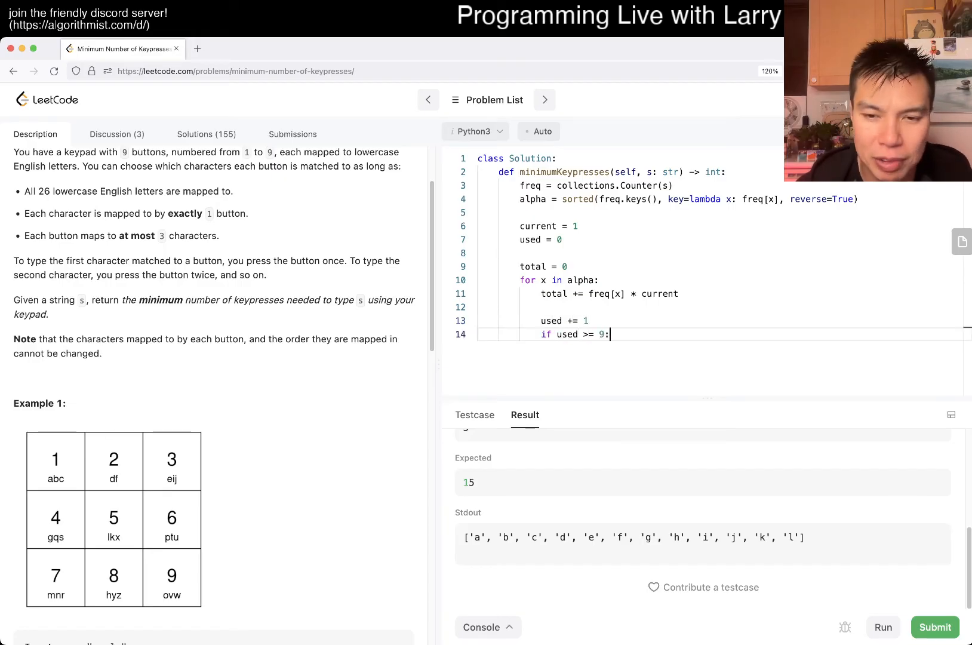
text(used -= 9)
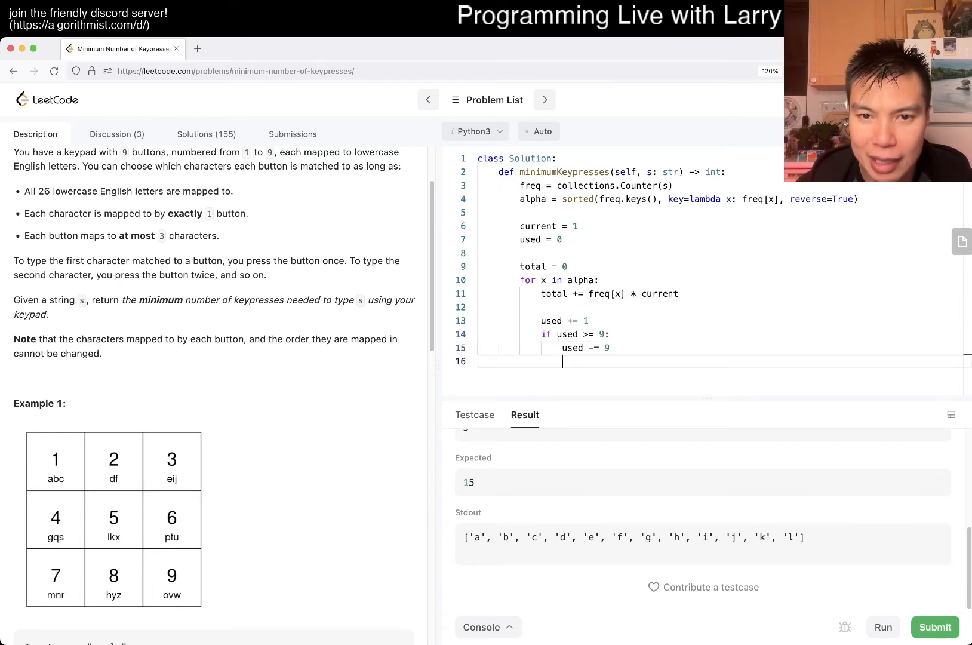
text(current += 1)
text(return total)
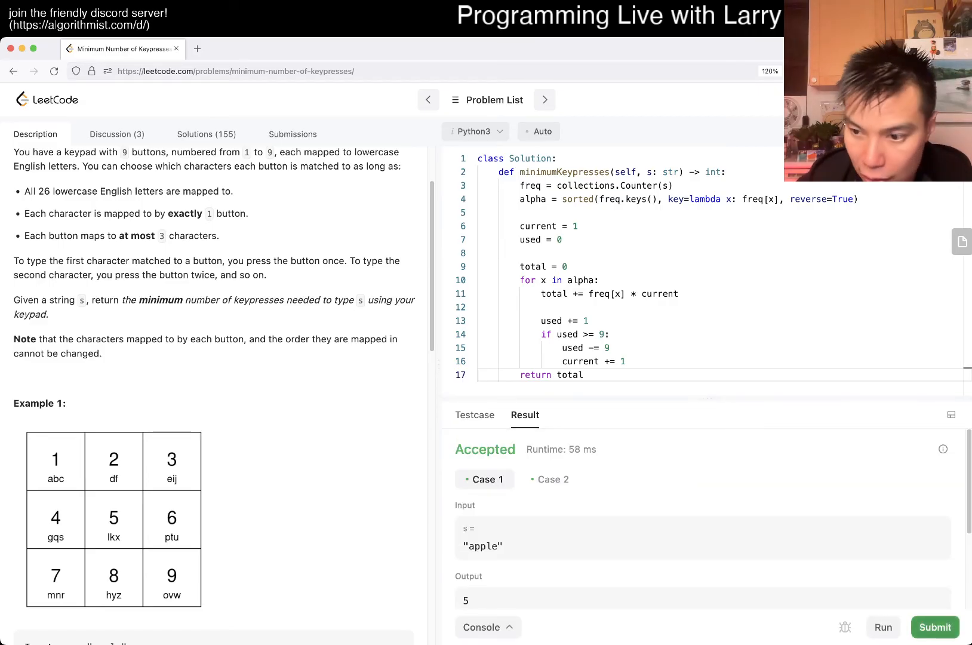
Submit the solution, review the submissions list, and go back to the problem description.
click(936, 627)
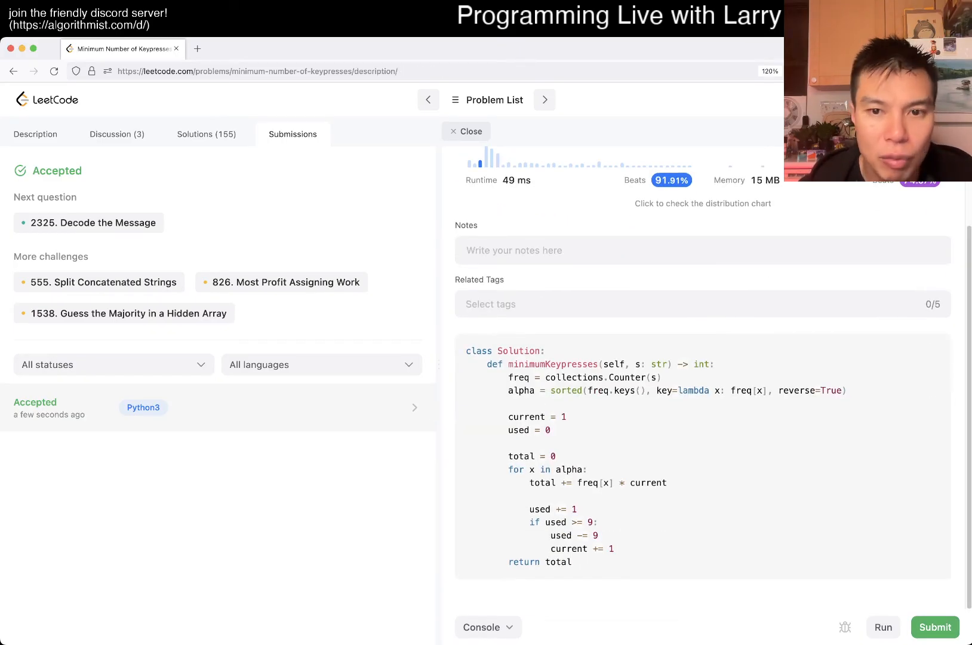
click(465, 130)
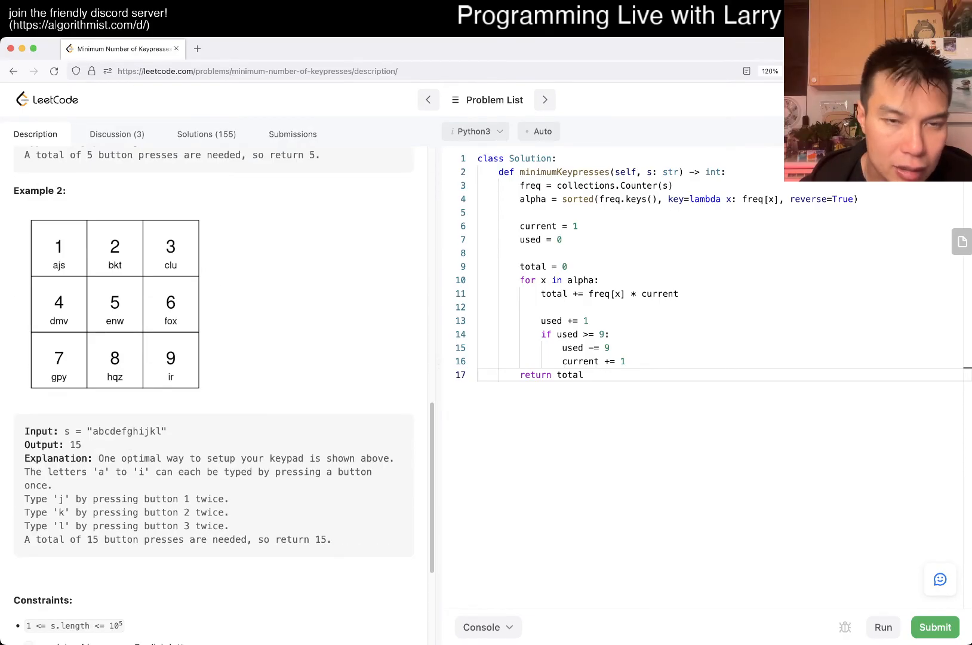
click(935, 627)
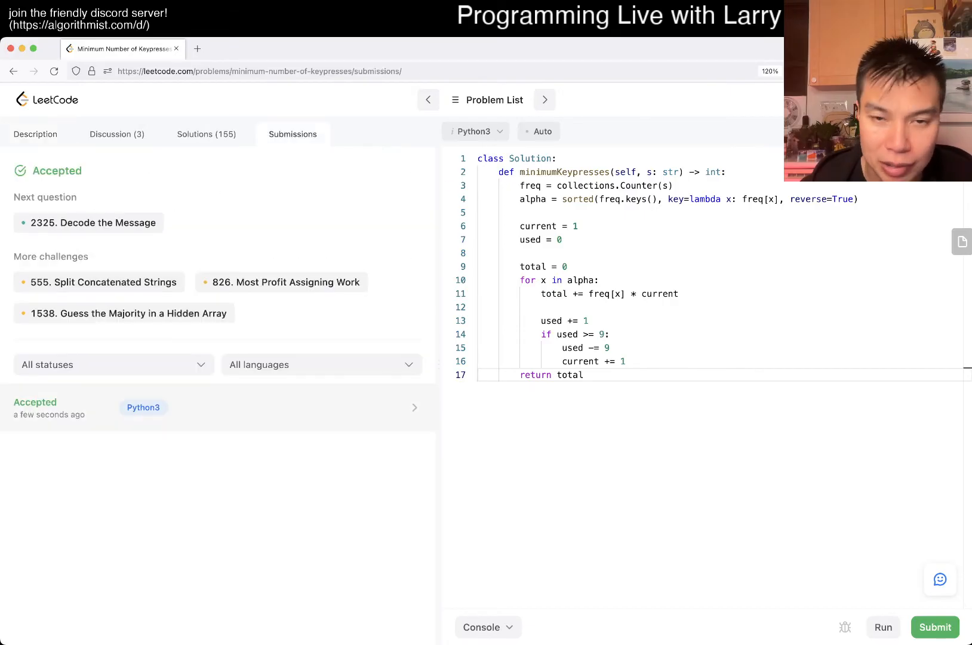
click(35, 133)
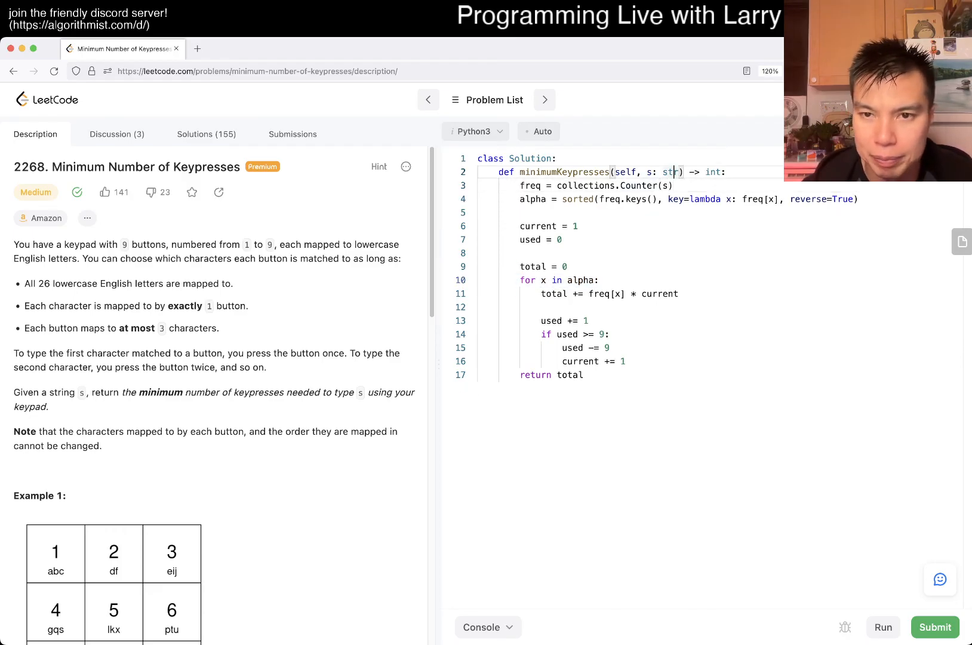
Add comments '# O(N + A log A) time' and '# O(A)' atop the method.
text(# O(N +)
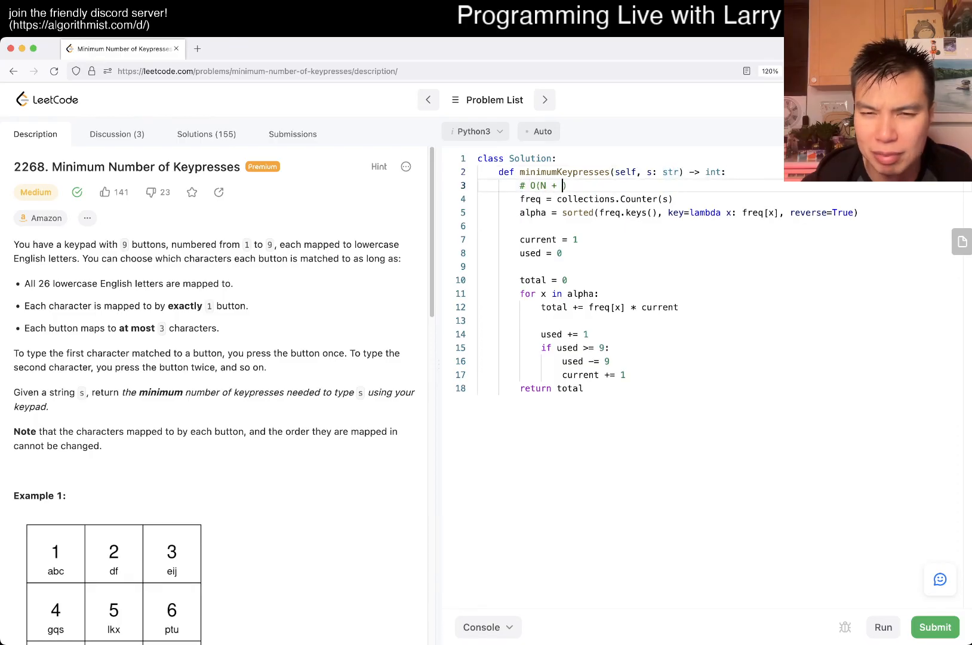
text(A log A) time)
text(# O()
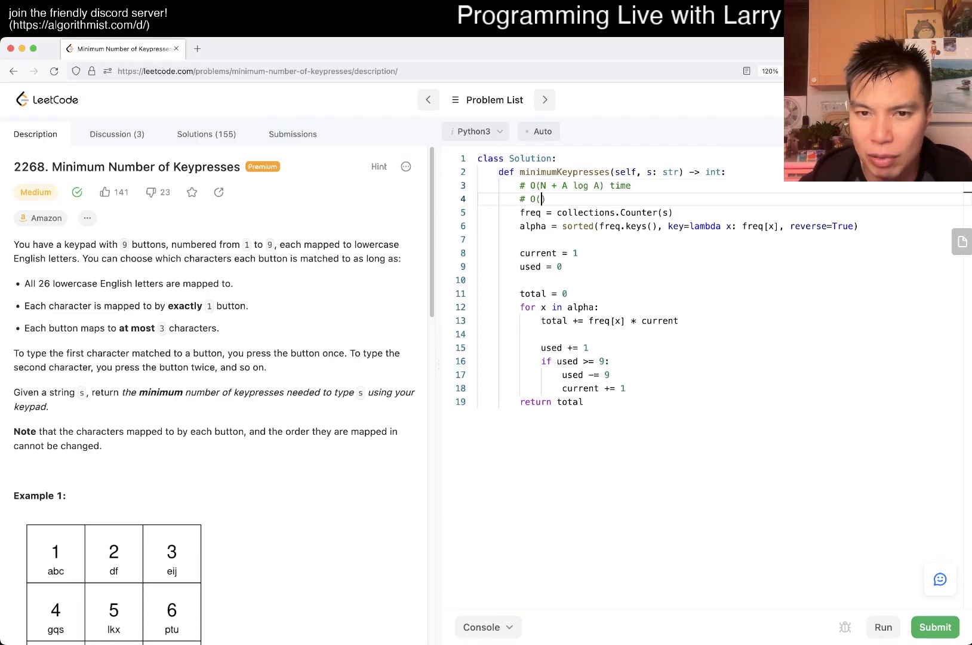
text(A))
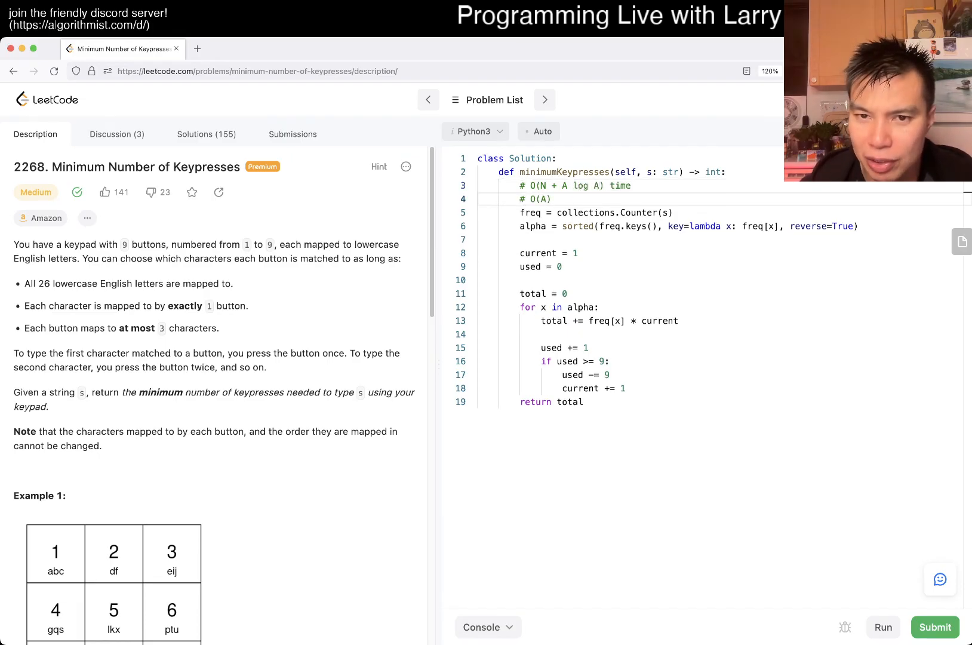